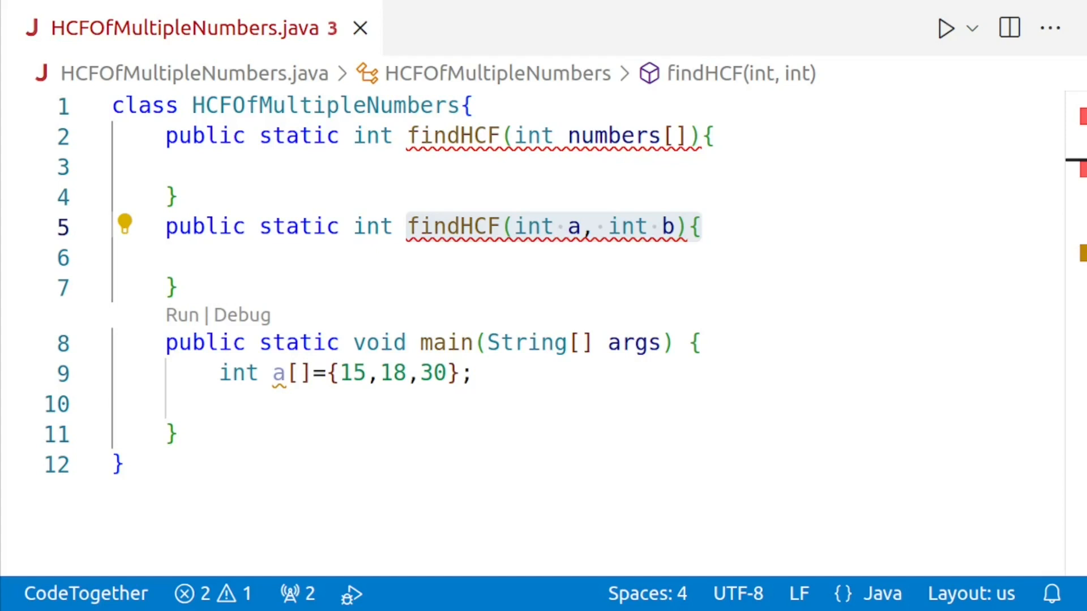
- Add the comment //long division and declare int temp; in findHCF(int a, int b)
{"action": "left_click", "coordinate": [707, 227]}
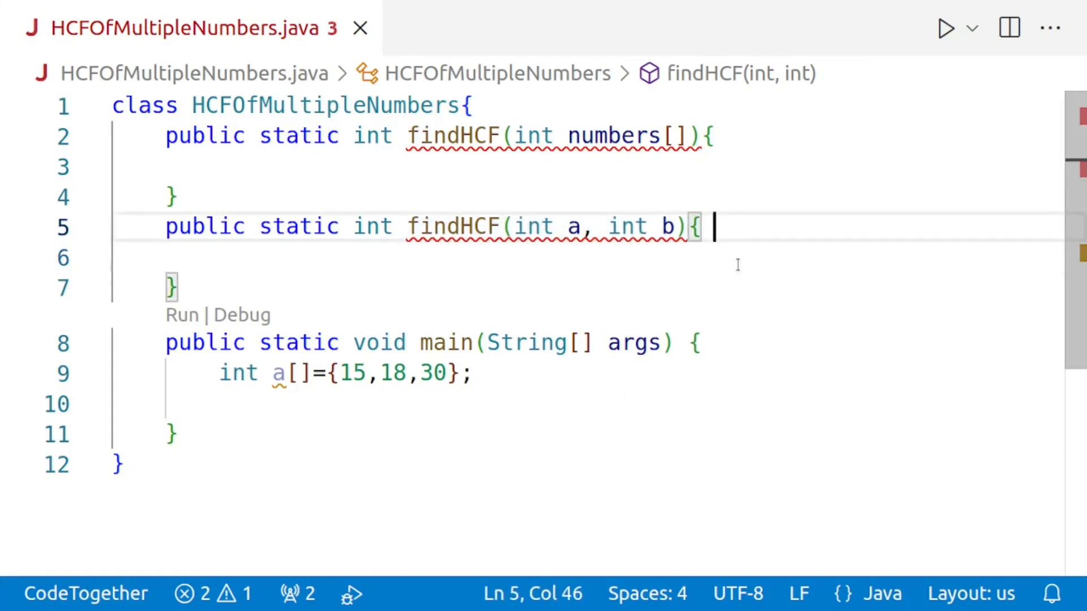
{"action": "type", "text": "/"}
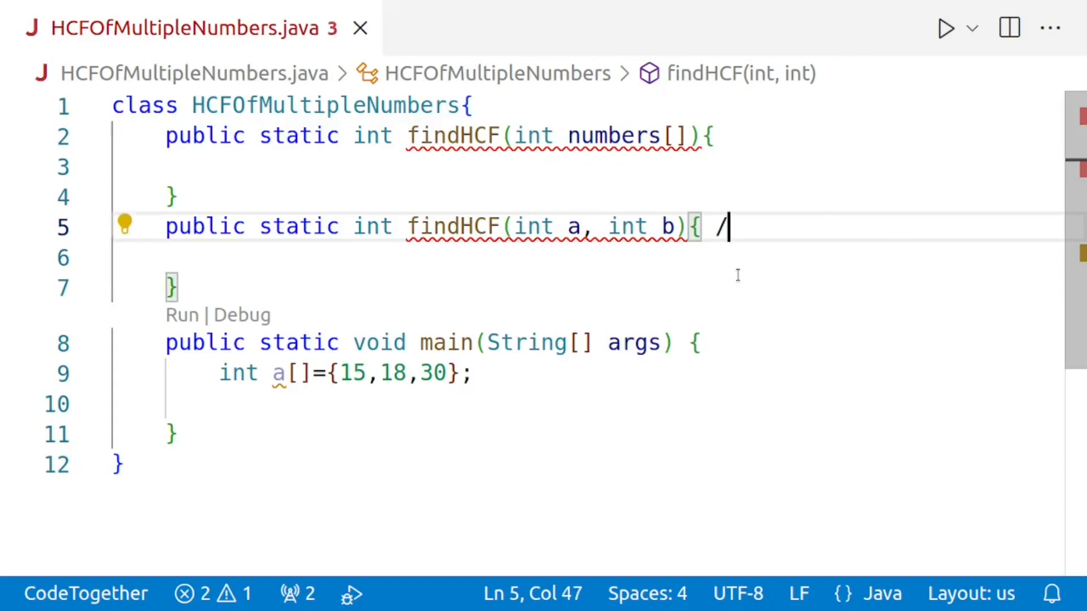
{"action": "type", "text": "/long"}
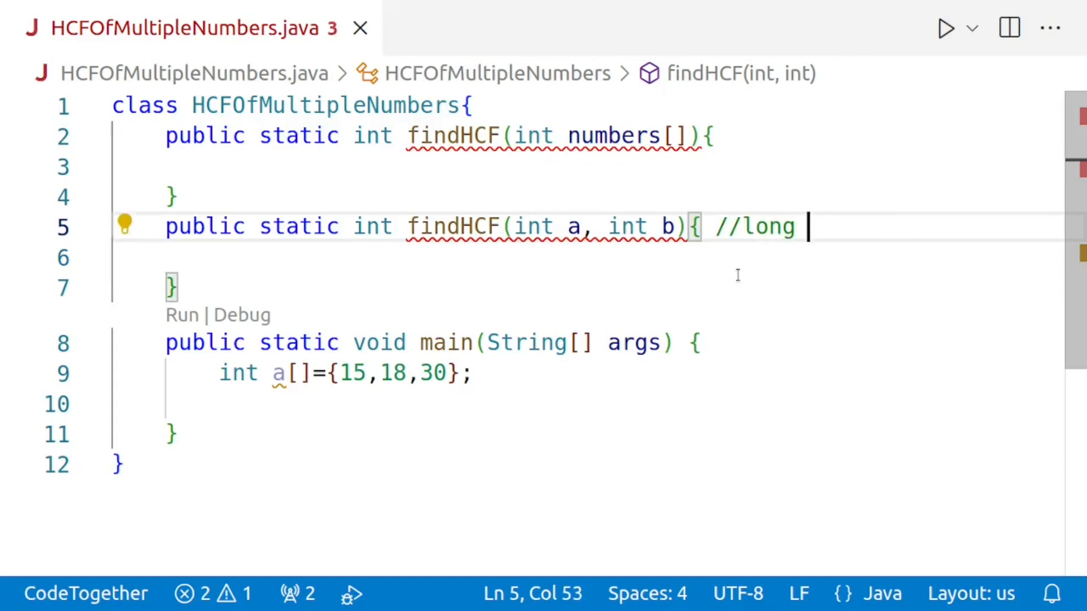
{"action": "type", "text": "division"}
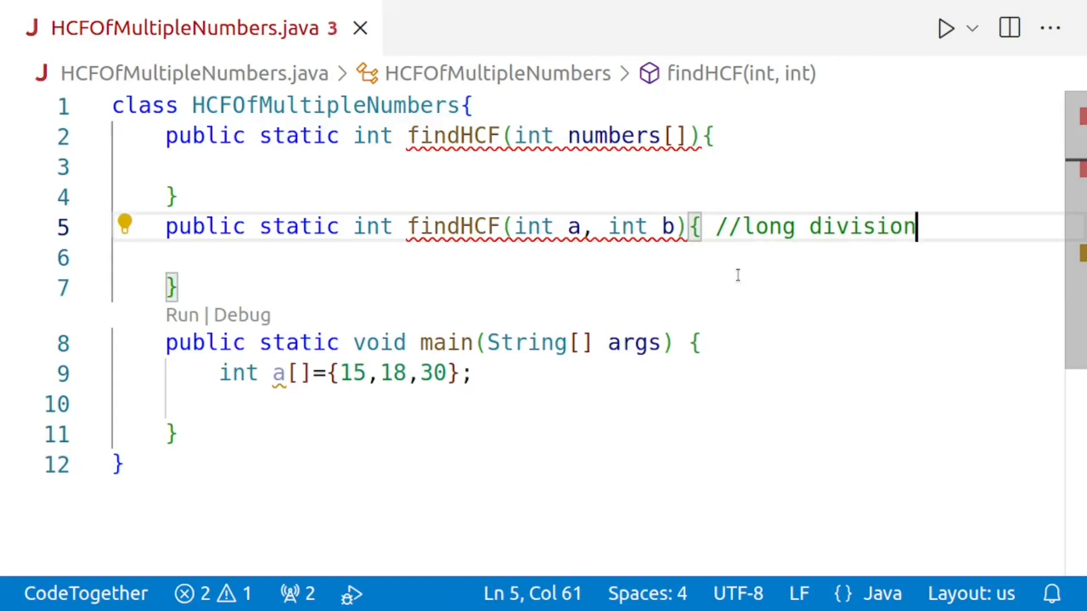
{"action": "mouse_move", "coordinate": [344, 260]}
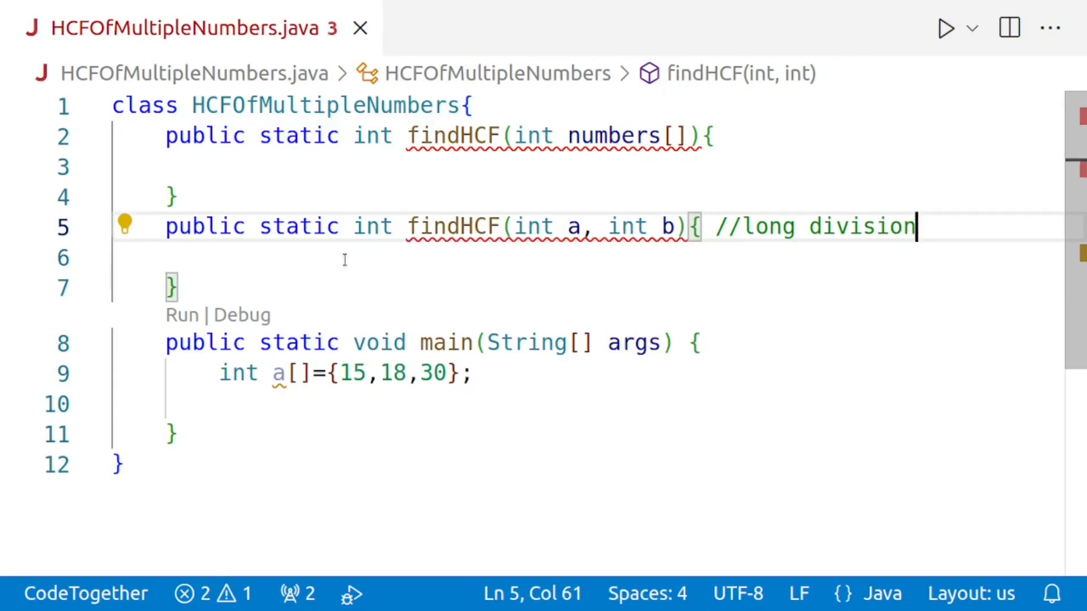
{"action": "type", "text": "i"}
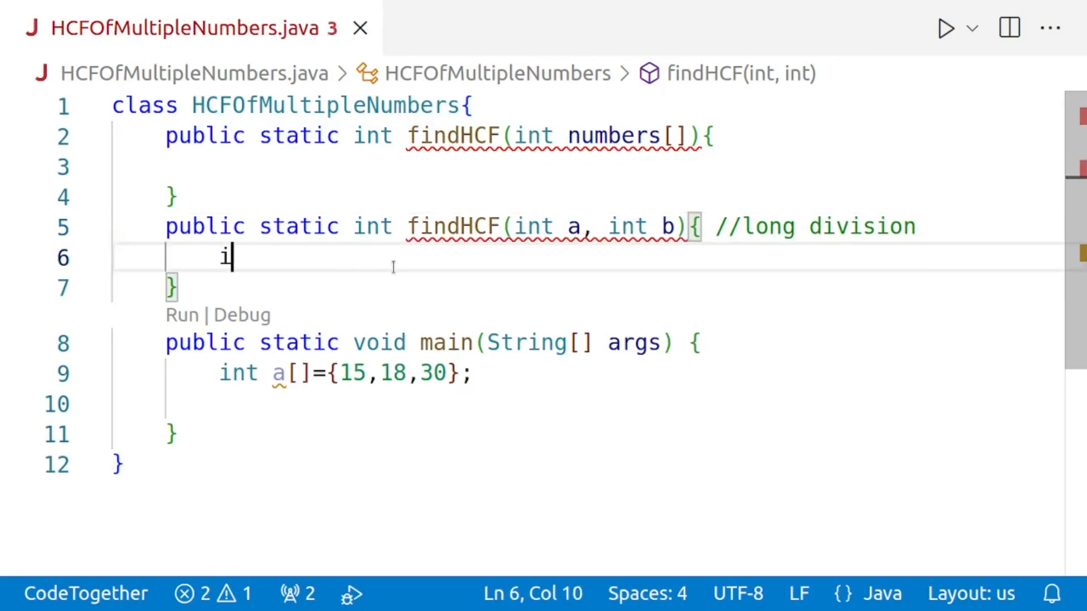
{"action": "type", "text": "nt temp;"}
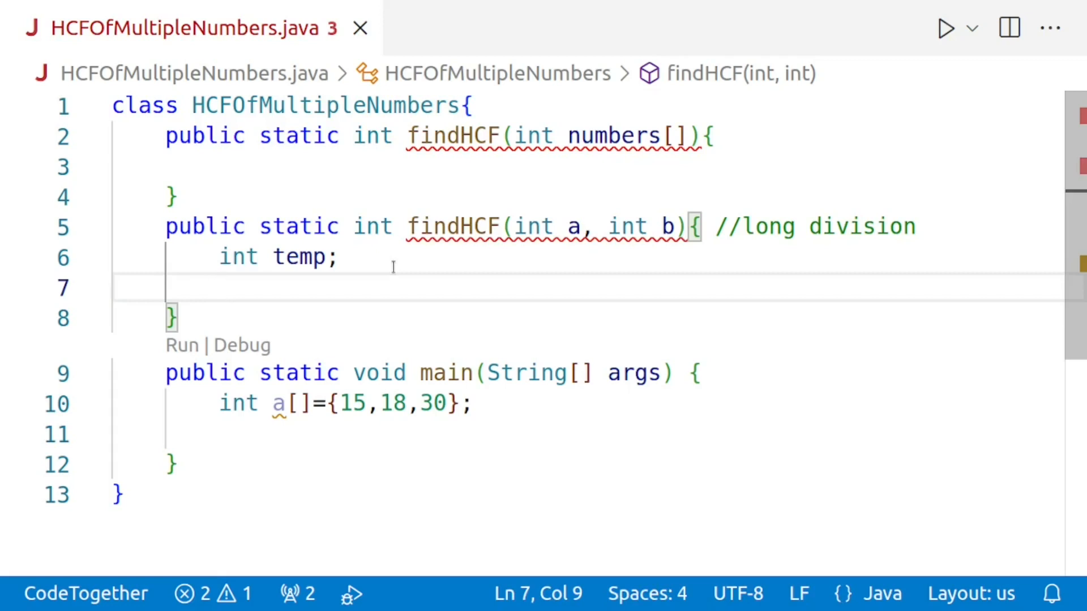
- Write while(b!=0){ temp = b; b = a % b; a = temp; } as the Euclidean loop
{"action": "type", "text": "while( b"}
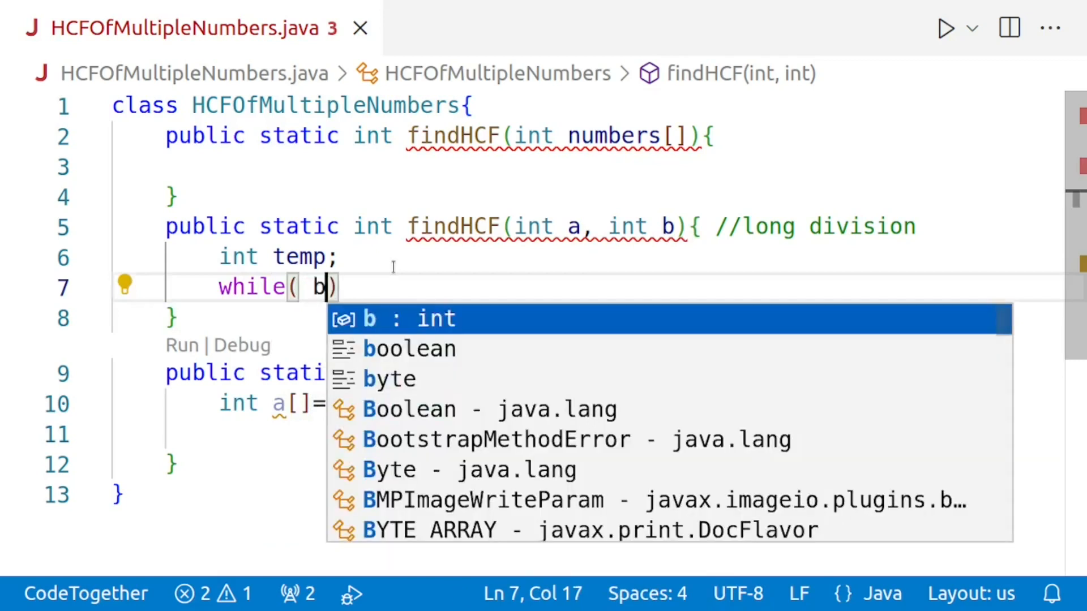
{"action": "type", "text": "!"}
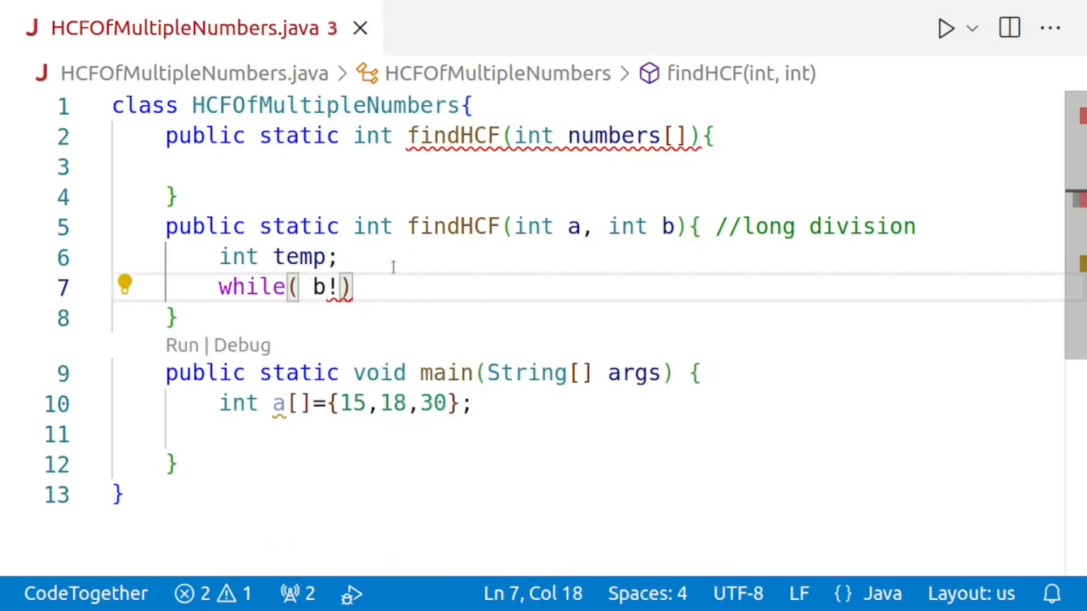
{"action": "type", "text": "="}
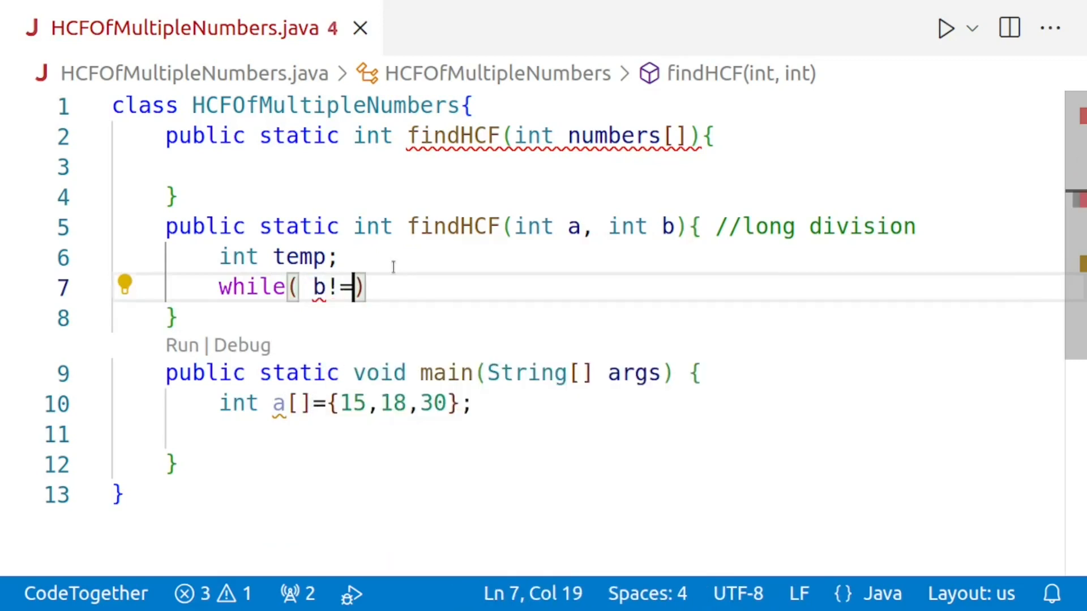
{"action": "type", "text": "0){"}
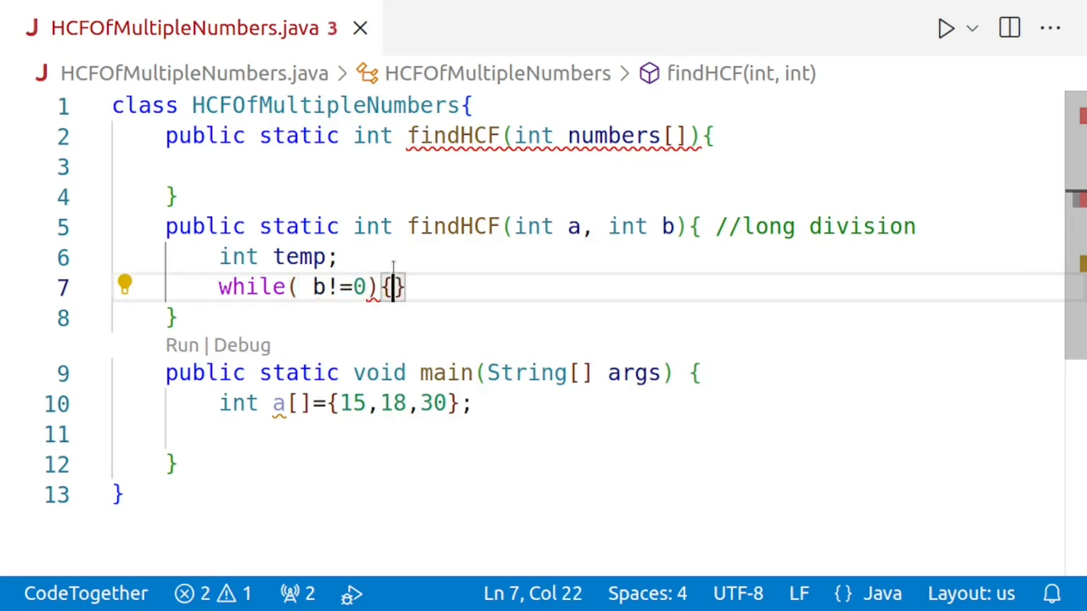
{"action": "key", "text": "Enter"}
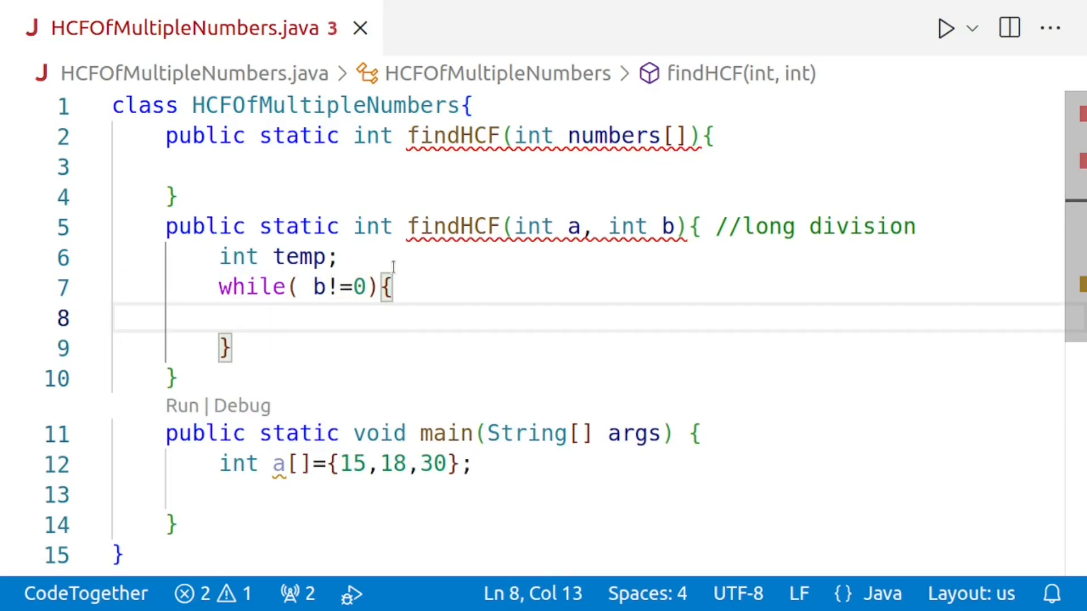
{"action": "type", "text": "temp ="}
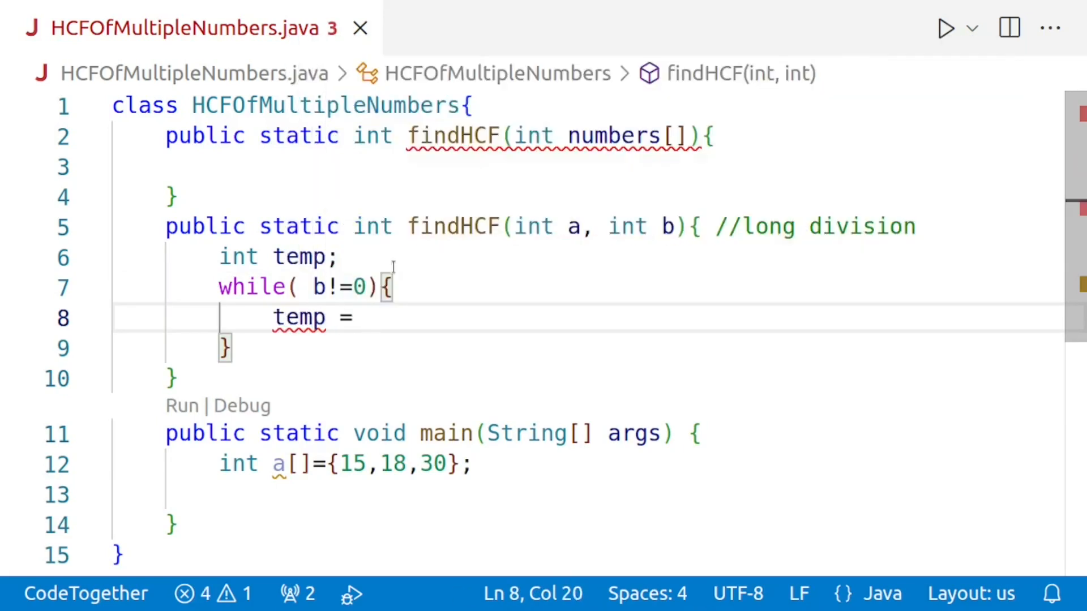
{"action": "type", "text": "b;"}
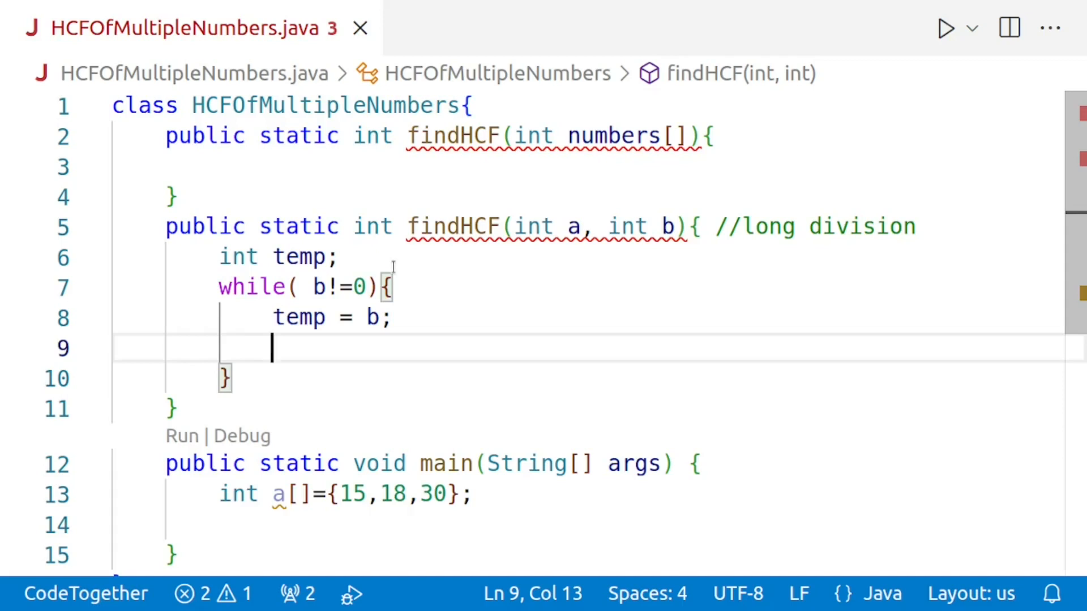
{"action": "type", "text": "b = a %"}
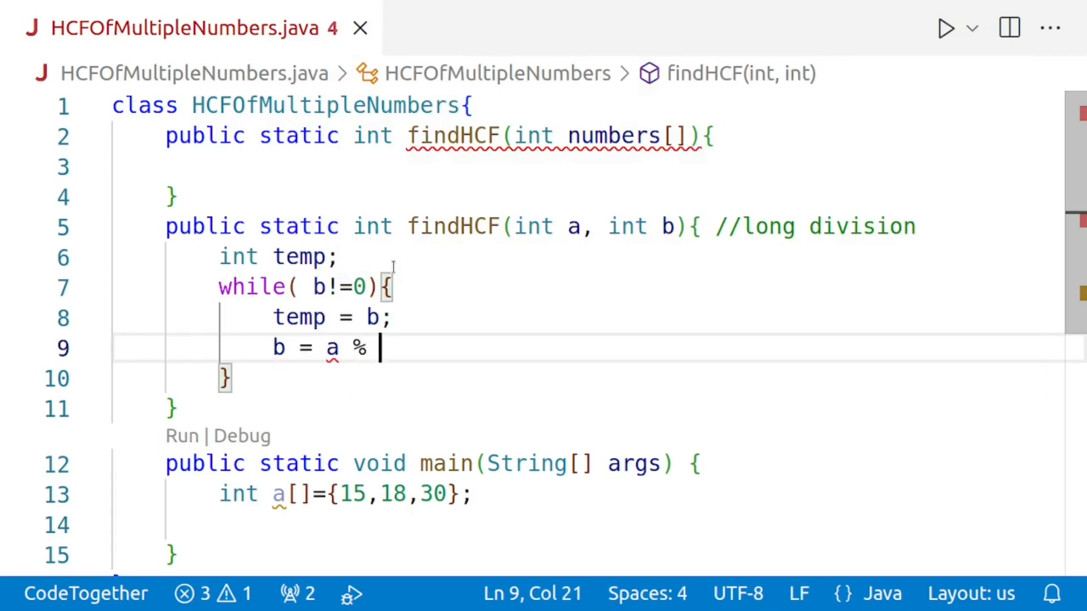
{"action": "type", "text": "b;"}
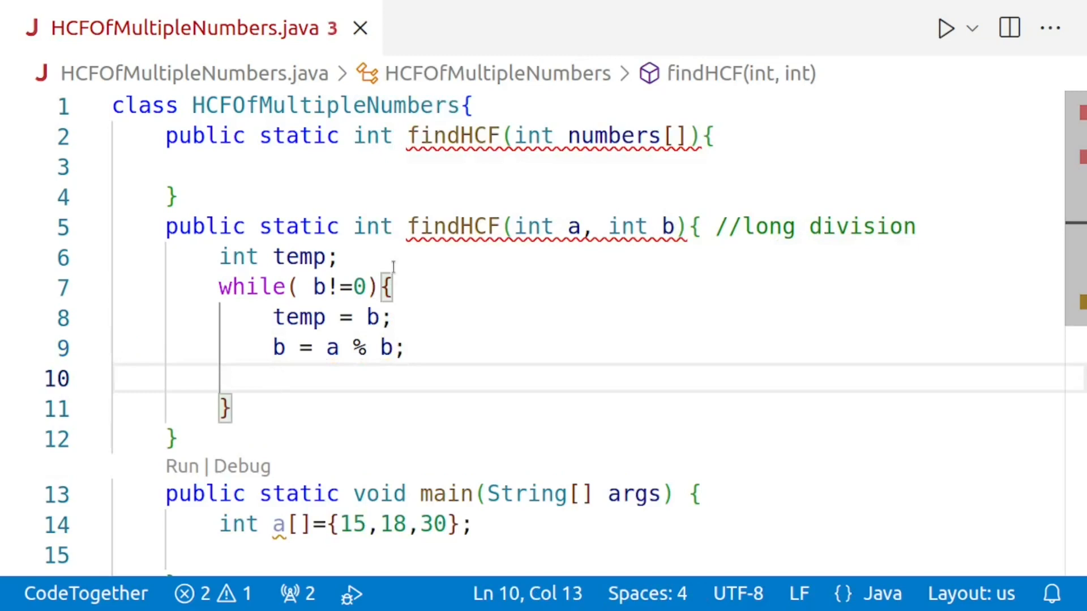
{"action": "type", "text": "a = temp;"}
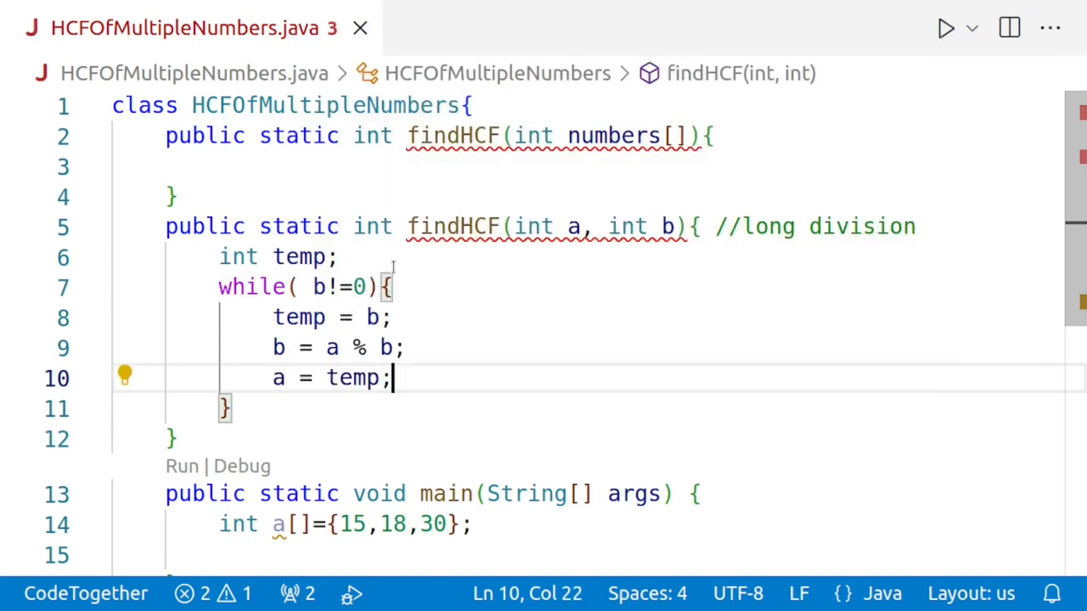
{"action": "mouse_move", "coordinate": [265, 416]}
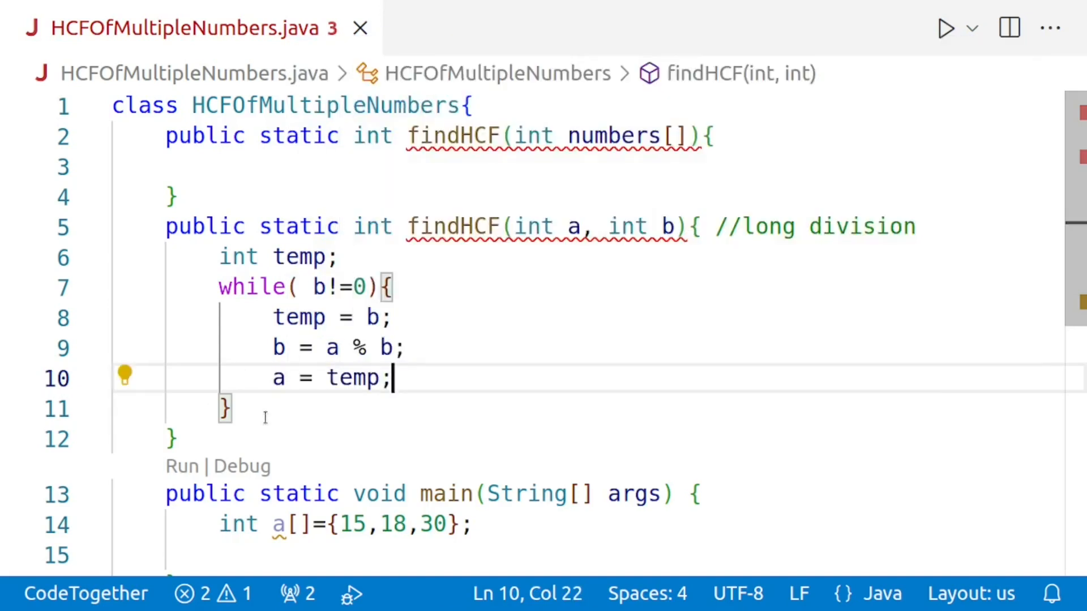
- Finish the method with return a; after the loop
{"action": "key", "text": "Enter"}
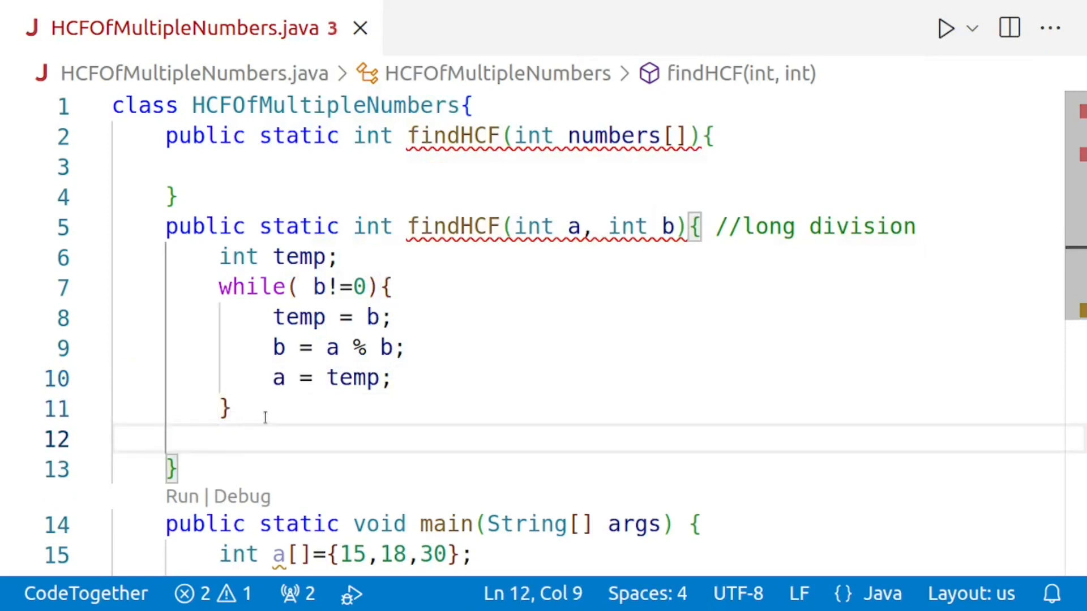
{"action": "type", "text": "return a;"}
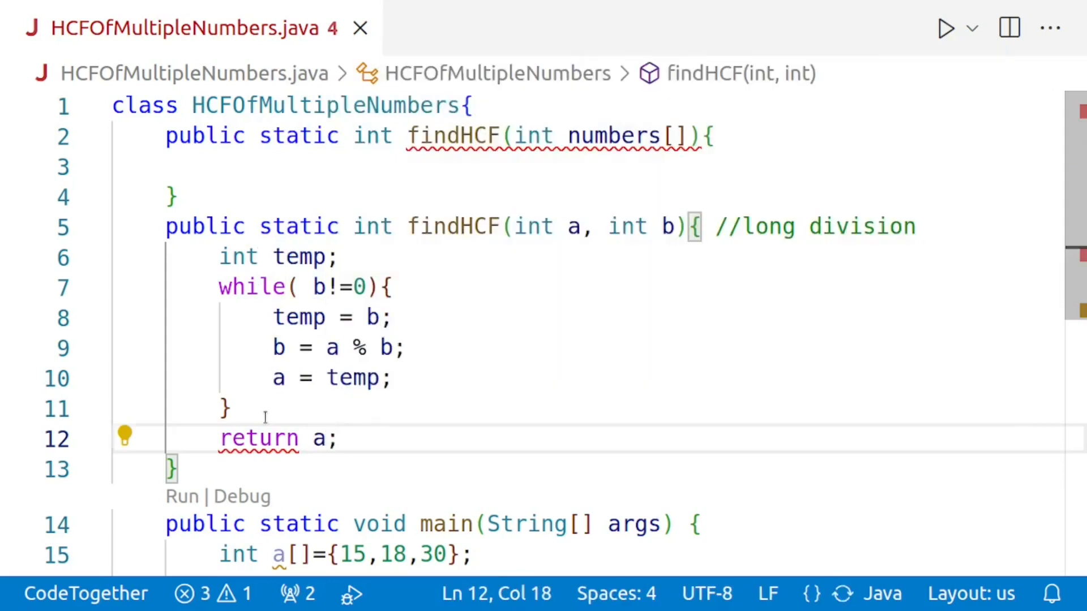
{"action": "left_click", "coordinate": [335, 438]}
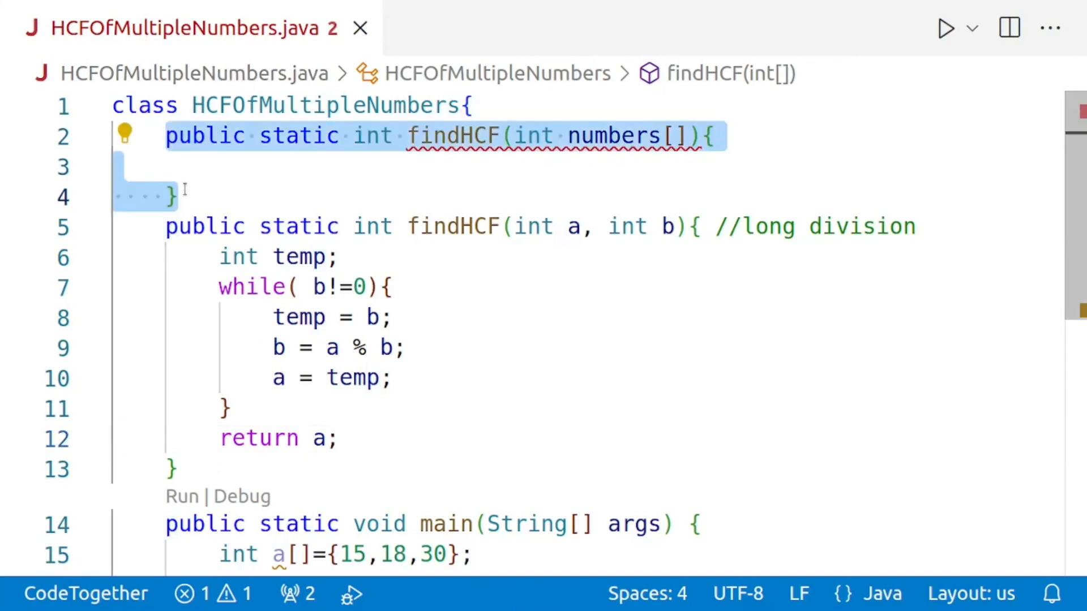
- Comment out the empty array findHCF stub with Ctrl+/
{"action": "key", "text": "ctrl+/"}
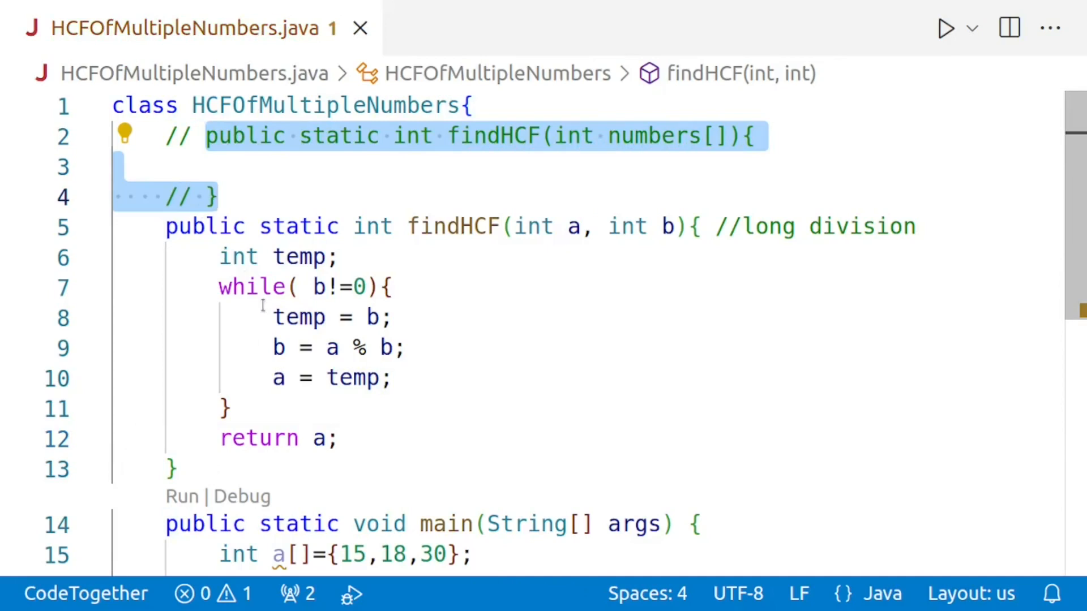
{"action": "left_click", "coordinate": [453, 227]}
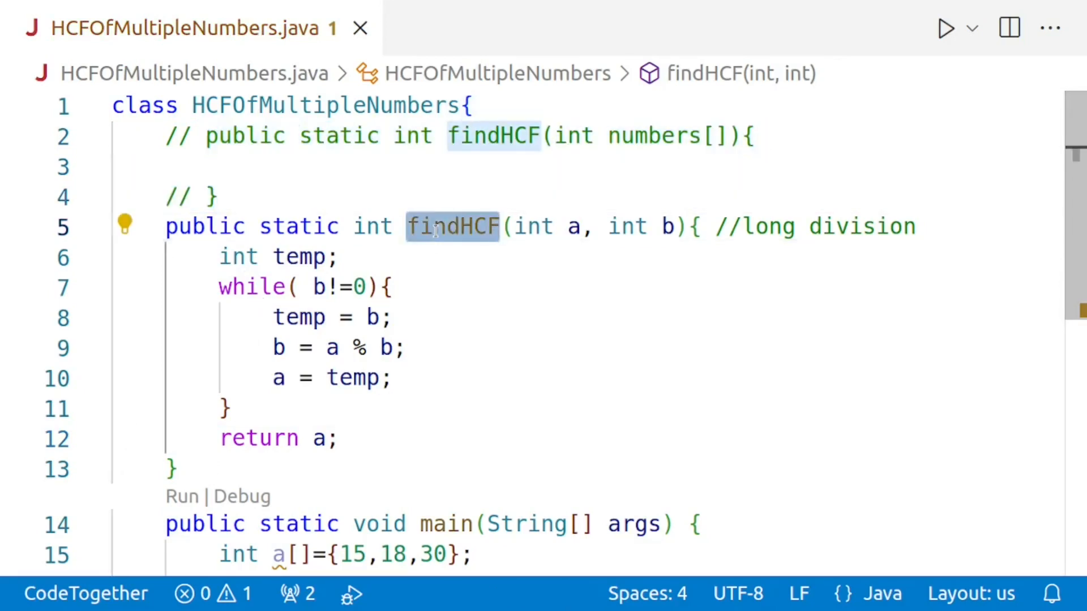
{"action": "scroll", "scroll_direction": "down", "scroll_amount": 3}
{"action": "type", "text": "System.out.println();"}
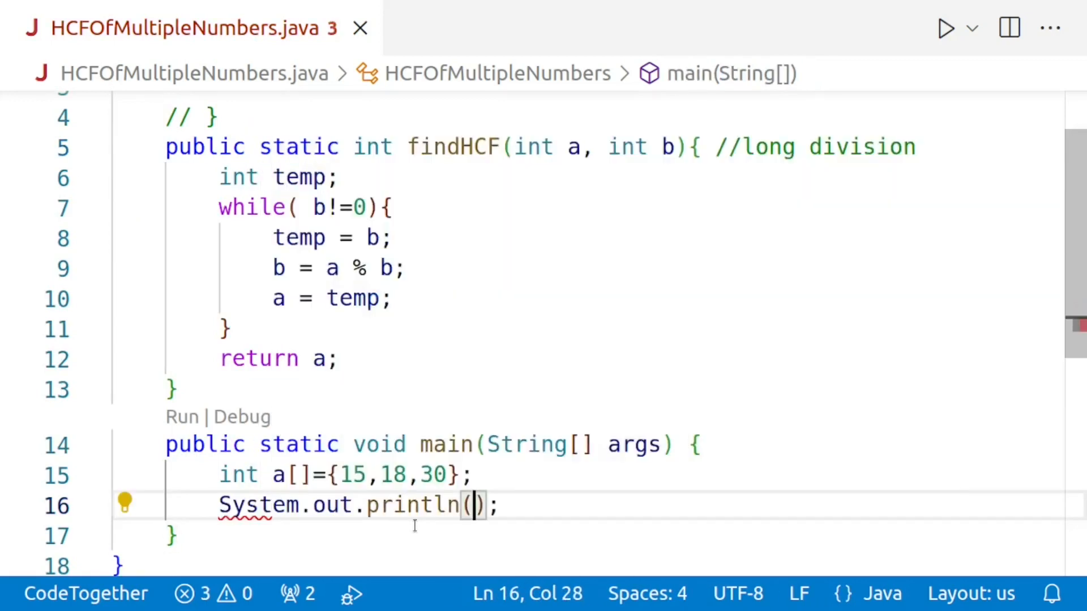
- Have main print System.out.println(findHCF(18,30));
{"action": "type", "text": "findHCF("}
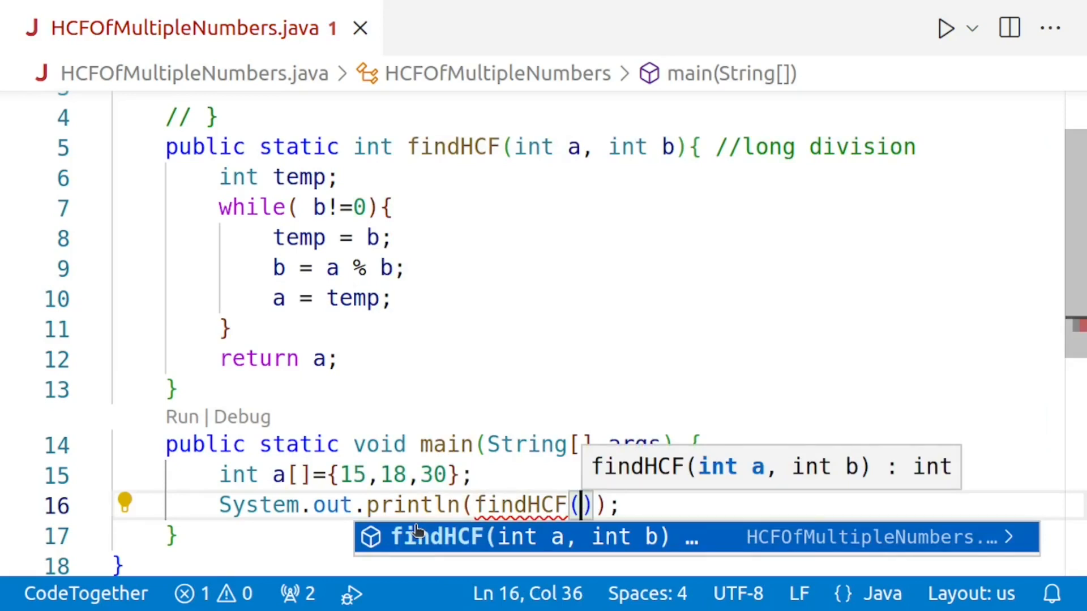
{"action": "type", "text": "18"}
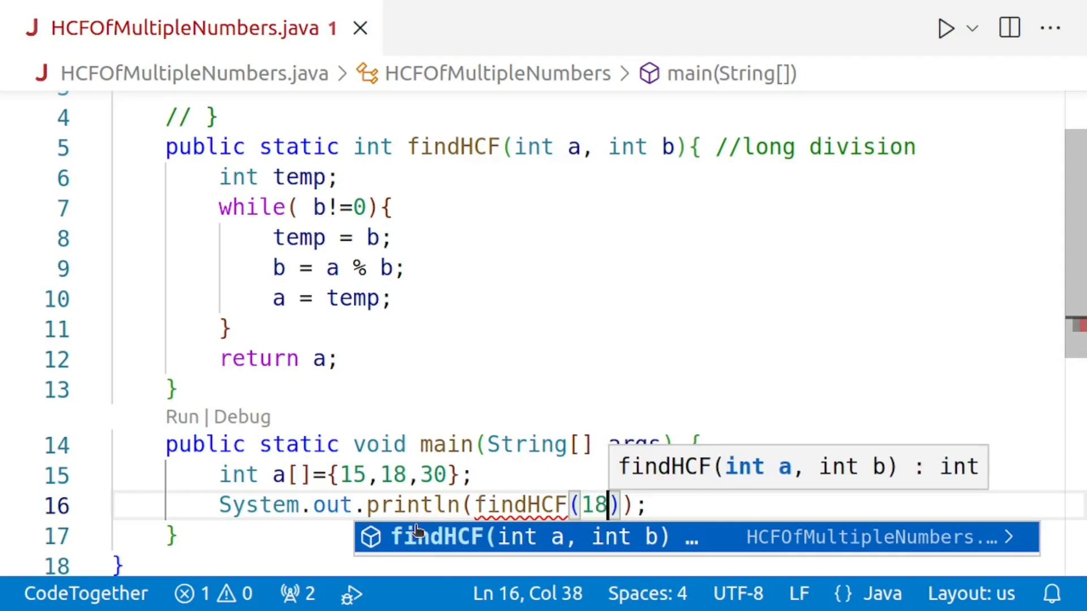
{"action": "type", "text": ","}
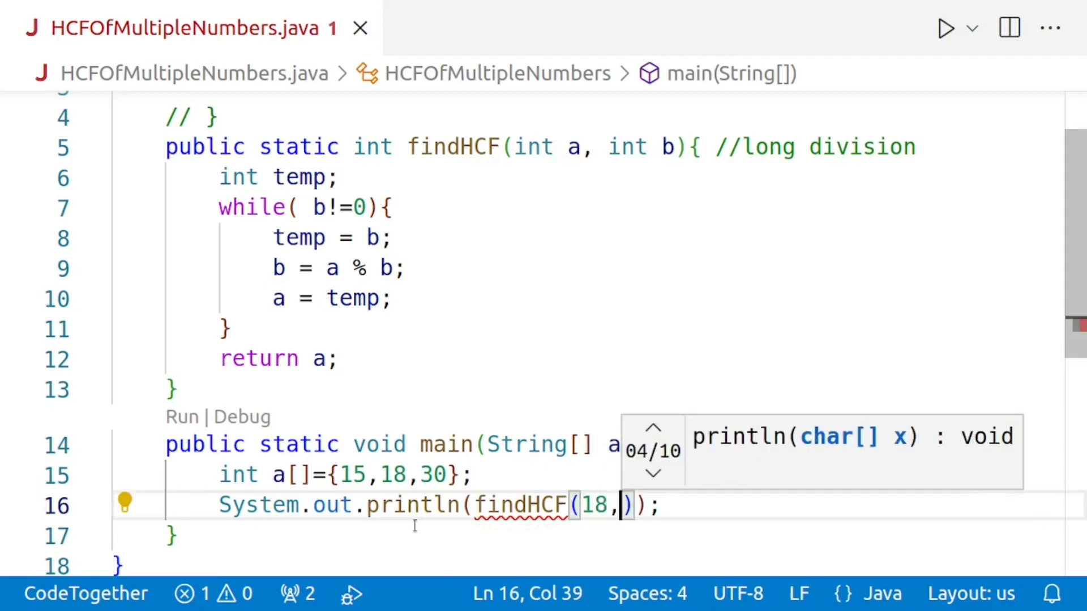
{"action": "type", "text": "30"}
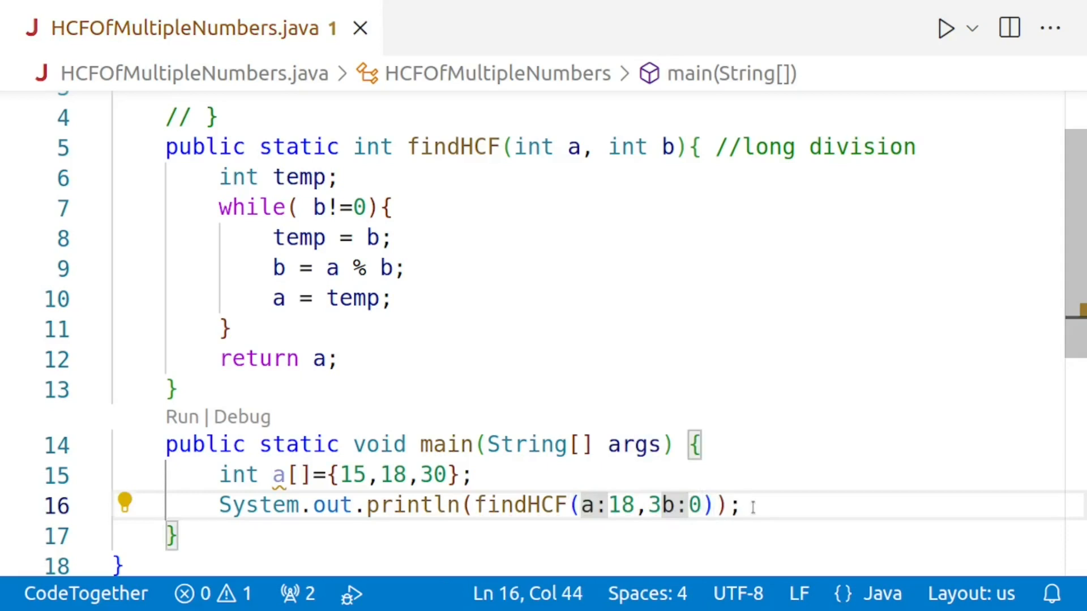
{"action": "mouse_move", "coordinate": [937, 143]}
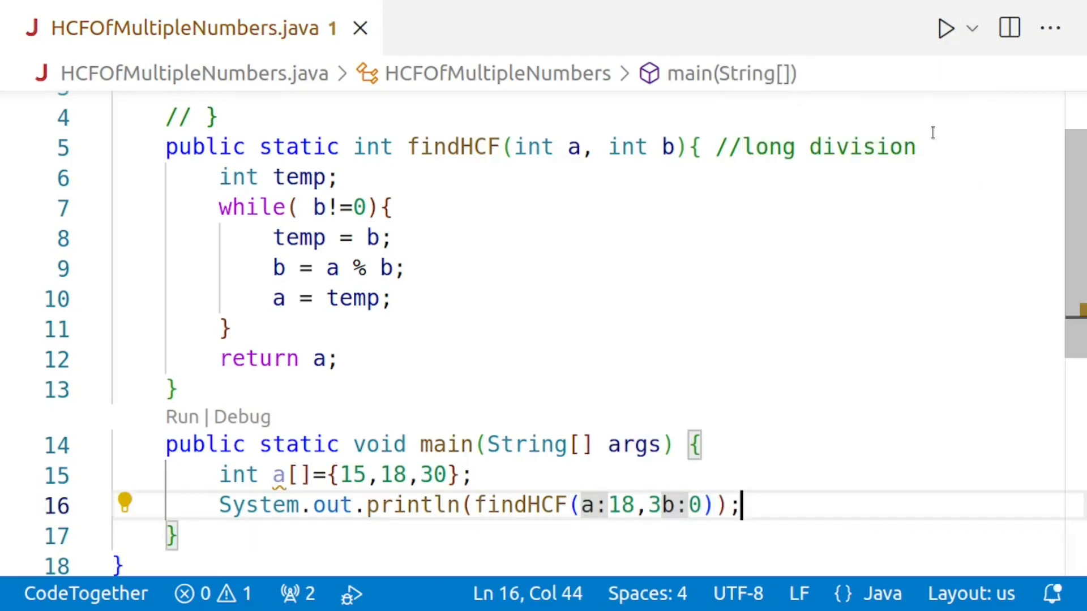
{"action": "left_click", "coordinate": [944, 27]}
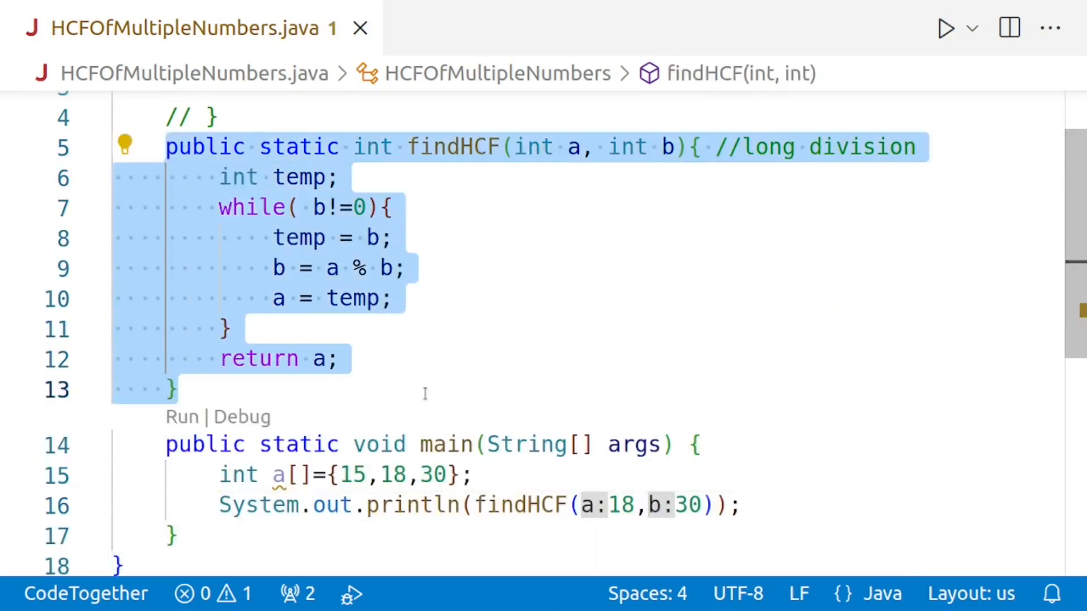
- In findHCF(int numbers[]) write int hcf = numbers[0]; a for( ) start, and return hcf;
{"action": "scroll", "scroll_direction": "up", "scroll_amount": 3}
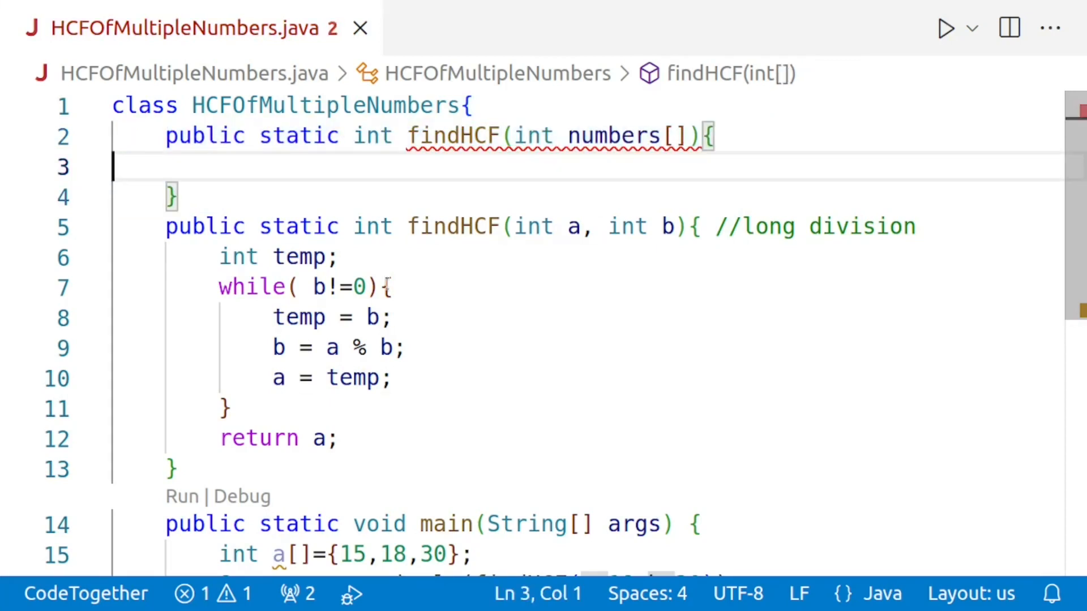
{"action": "type", "text": "int"}
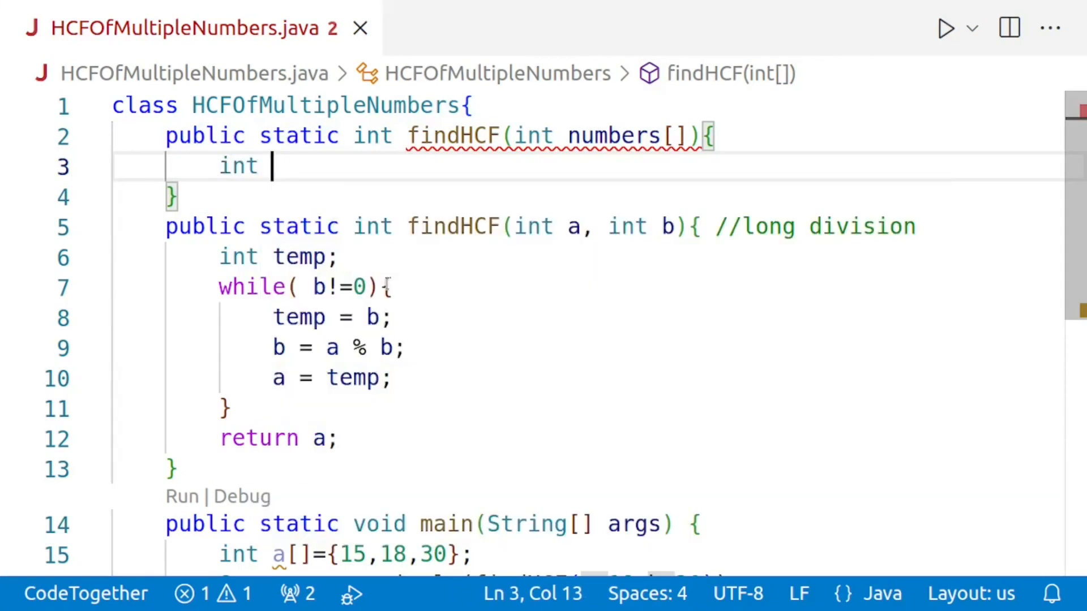
{"action": "type", "text": "h"}
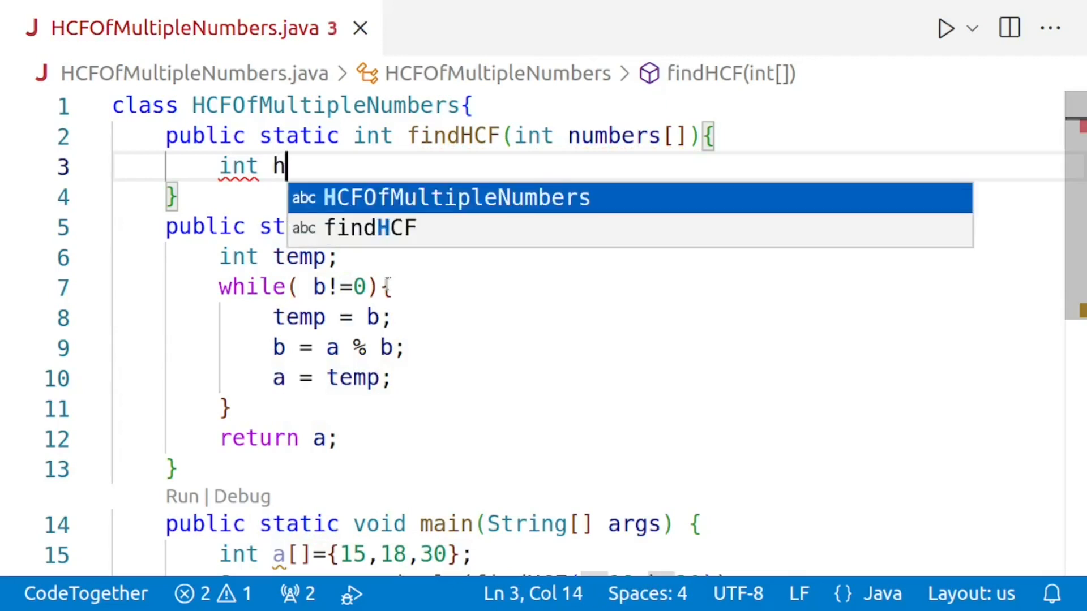
{"action": "type", "text": "cf;"}
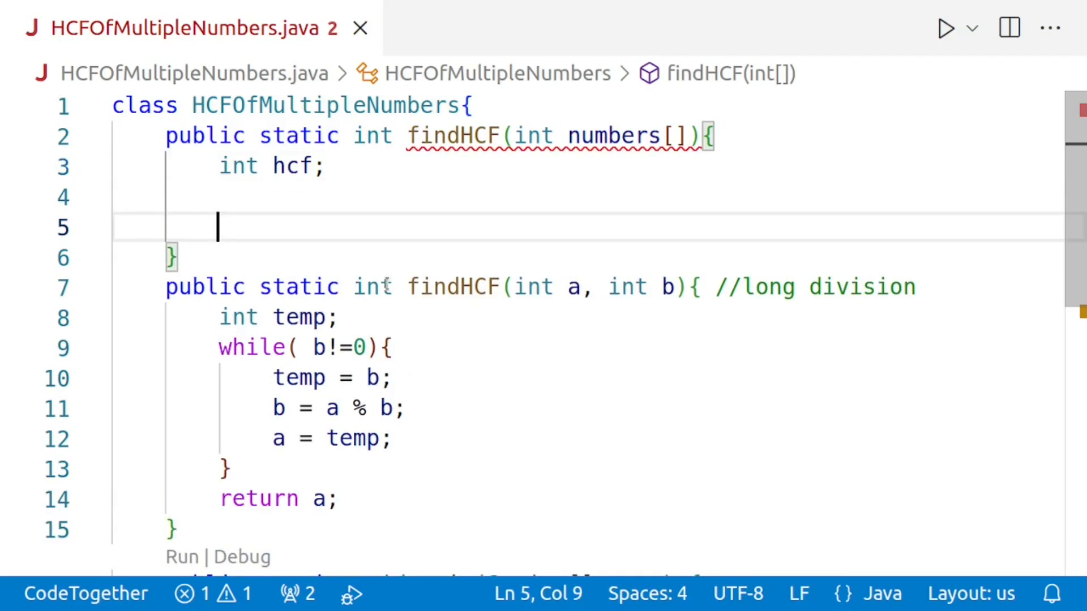
{"action": "type", "text": "return"}
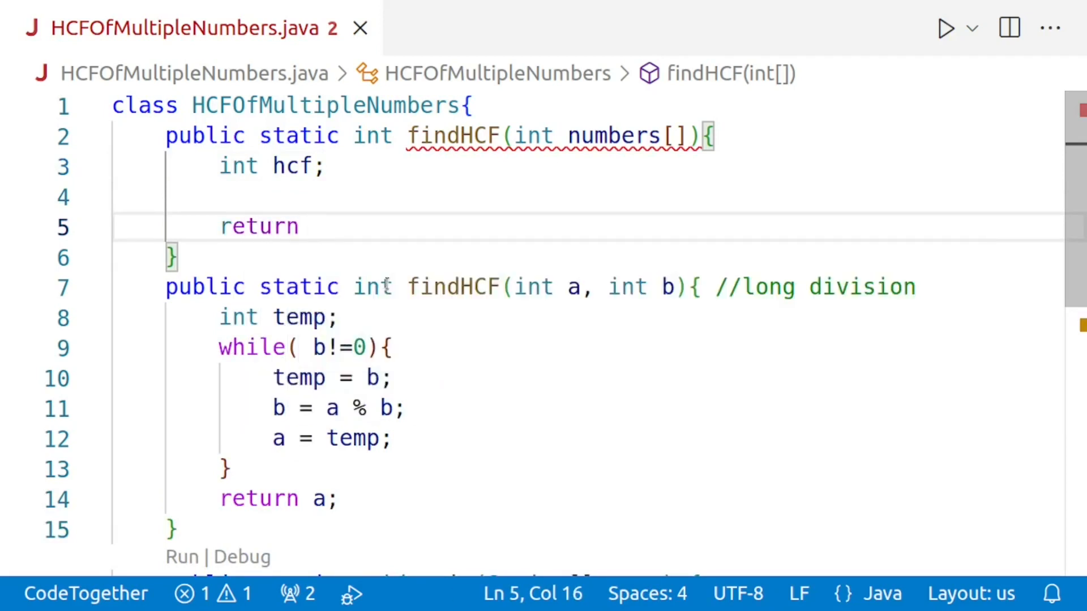
{"action": "type", "text": "hcf;"}
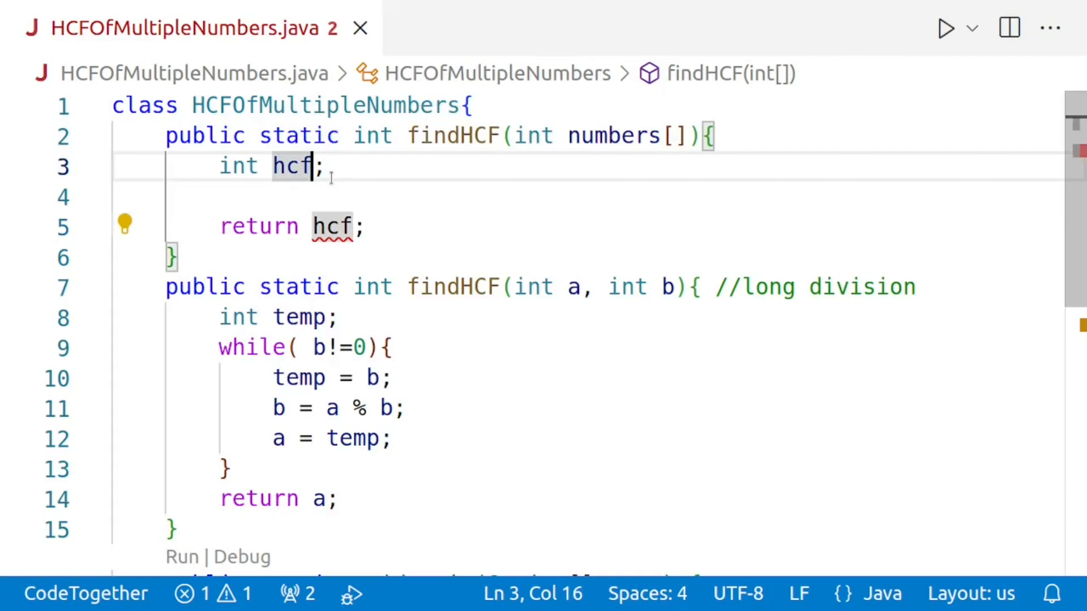
{"action": "type", "text": "="}
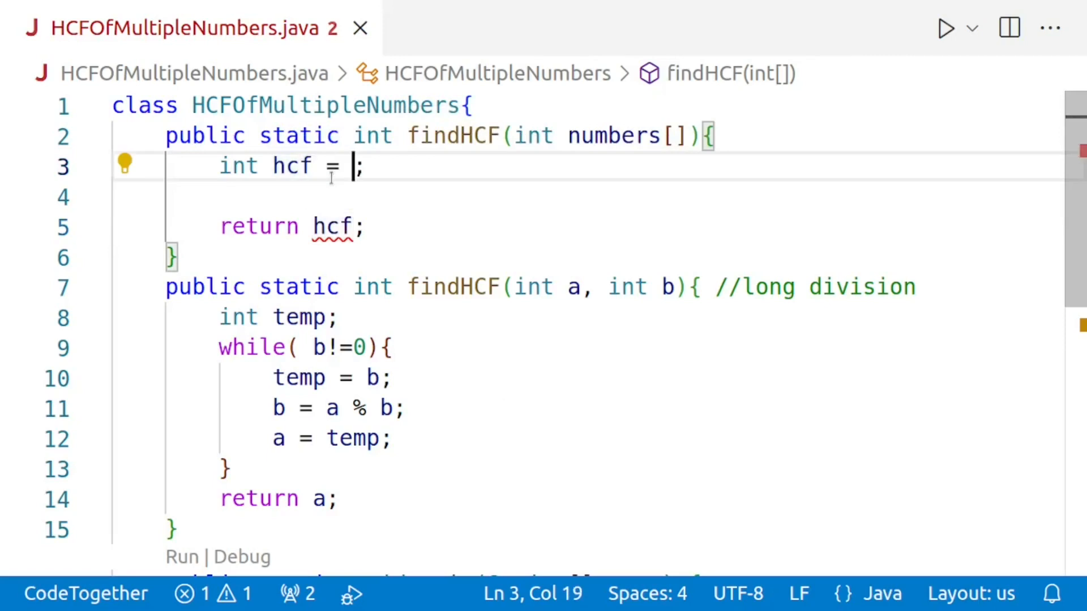
{"action": "type", "text": "numbers[0"}
{"action": "left_click", "coordinate": [614, 197]}
{"action": "type", "text": "for( "}
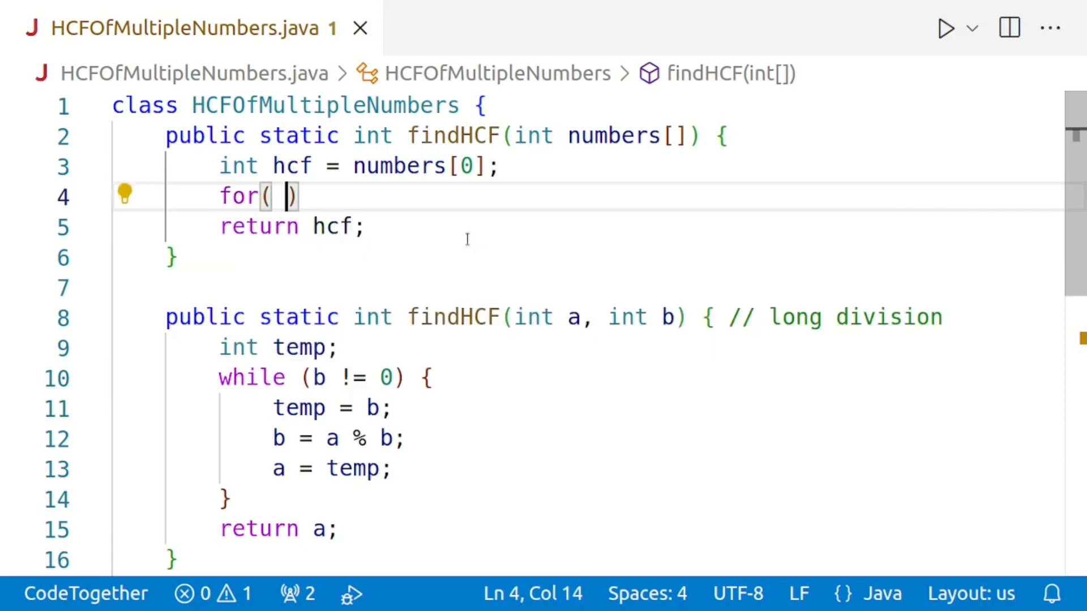
- Write the loop header for (int i = 1; i < numbers.length; i++) {
{"action": "type", "text": "int i = 1;"}
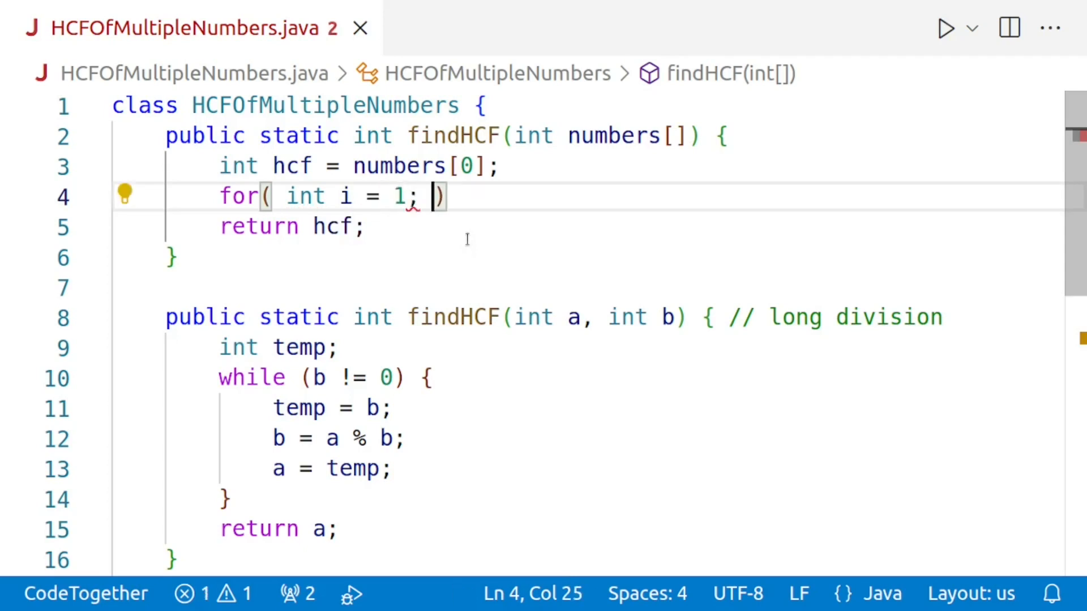
{"action": "type", "text": "i<numbers.length"}
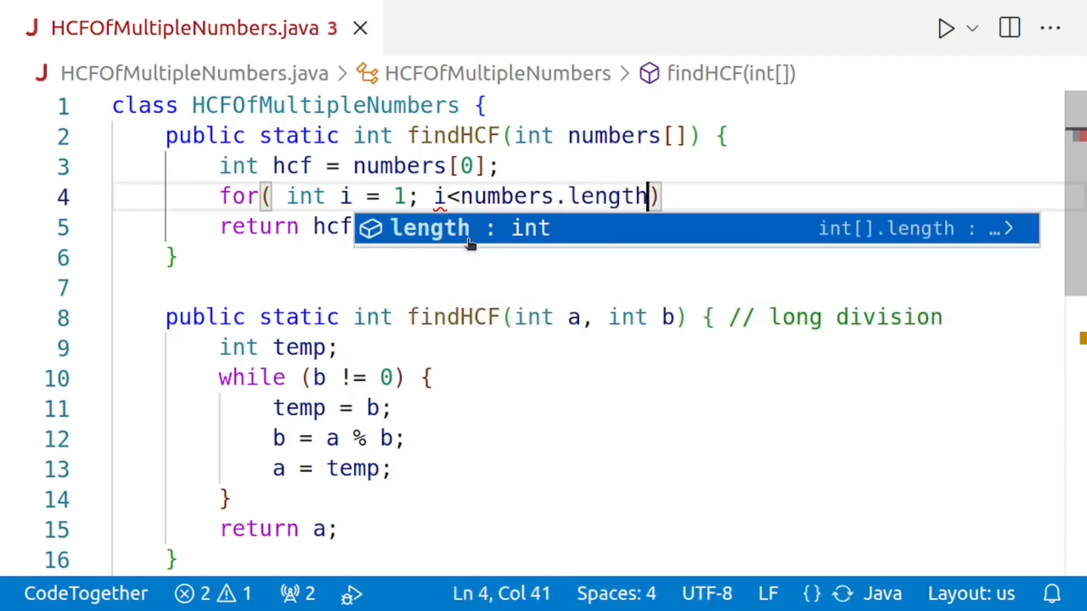
{"action": "type", "text": ";i++"}
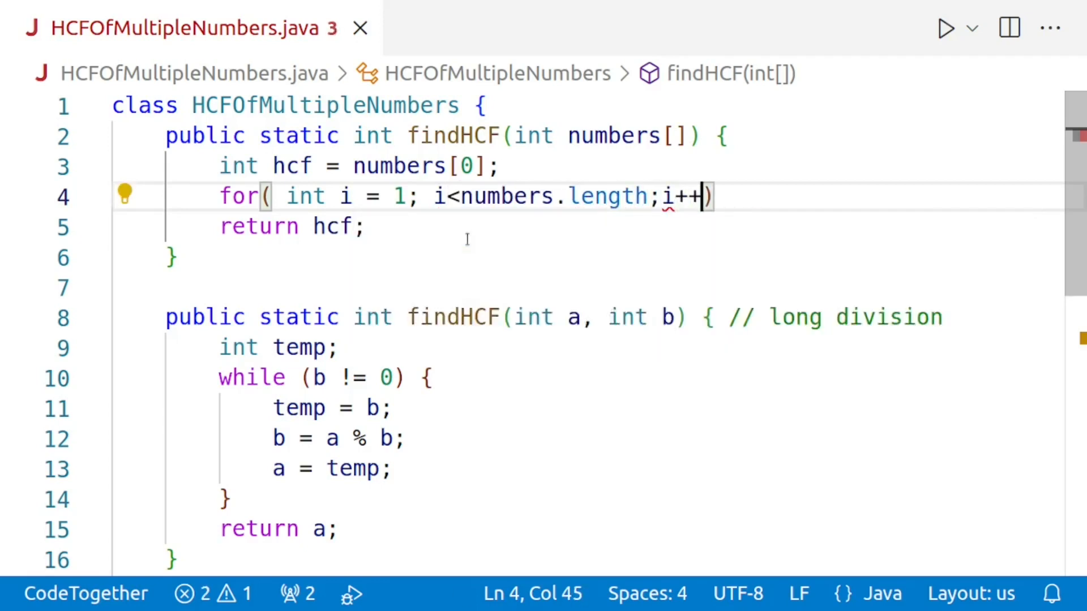
{"action": "type", "text": "{"}
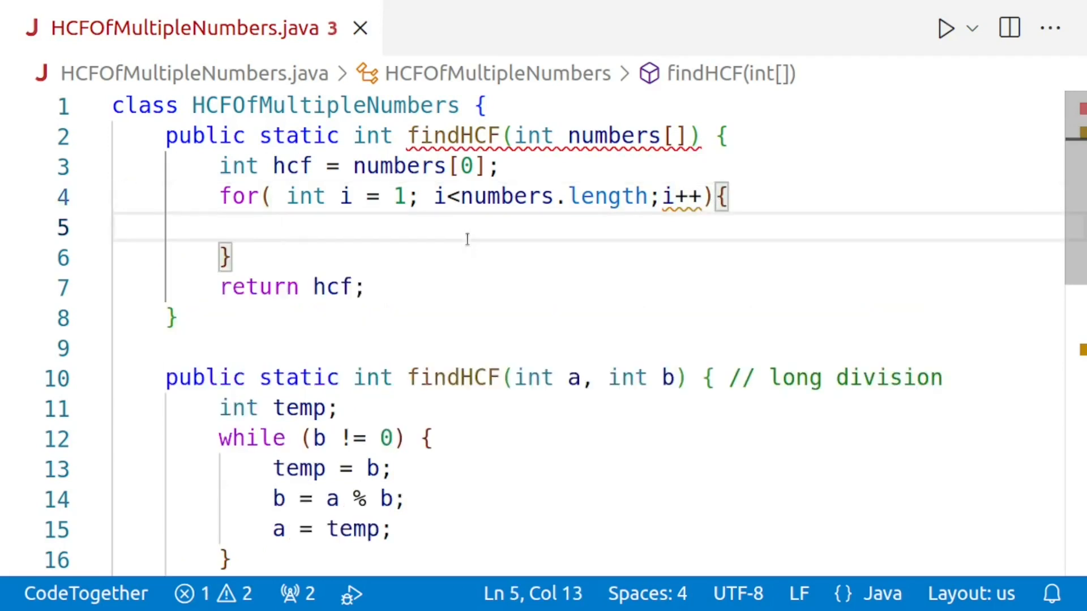
- Make the loop body hcf = findHCF(hcf, numbers[i]);
{"action": "type", "text": "hcf"}
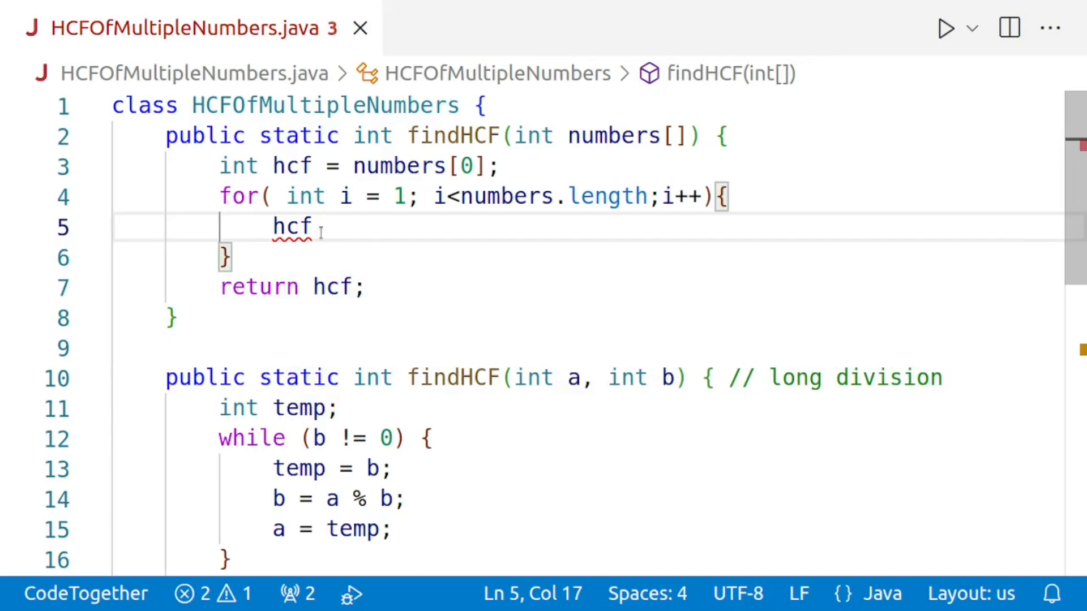
{"action": "type", "text": "= fin"}
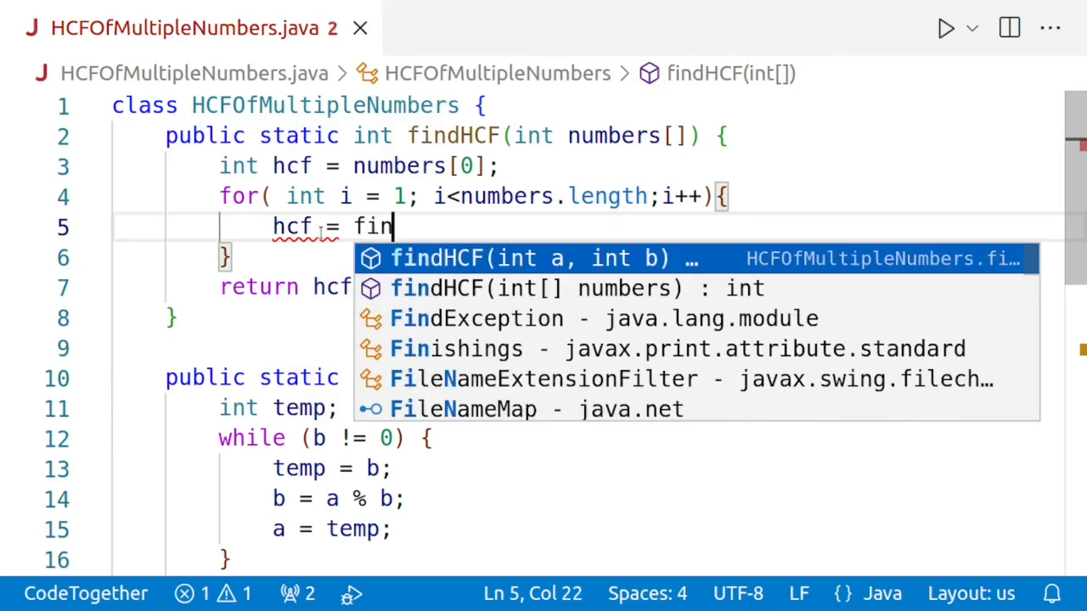
{"action": "type", "text": "dHCF(hcf"}
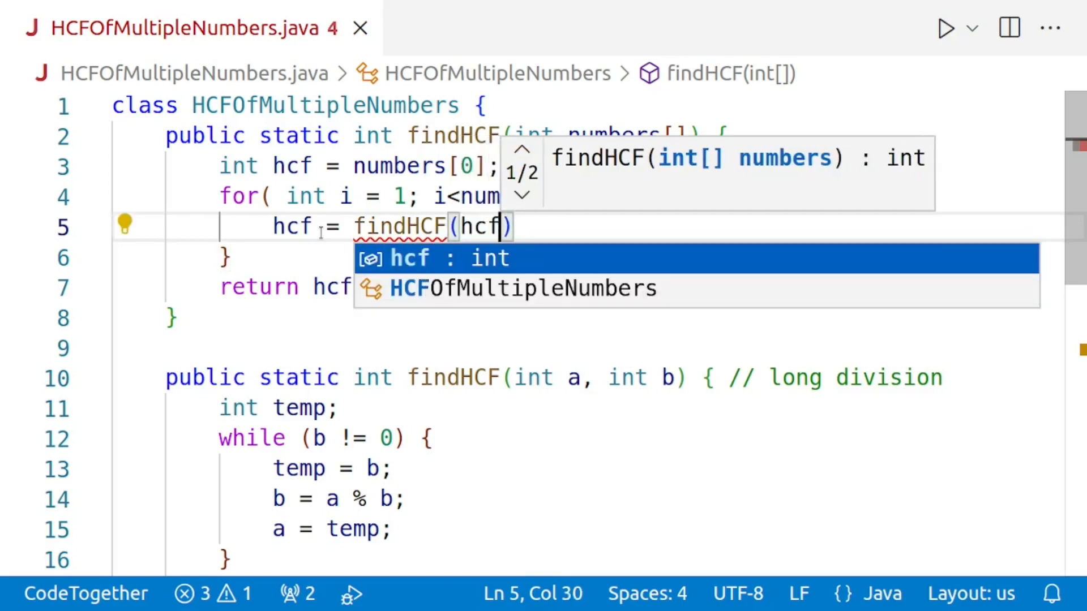
{"action": "type", "text": ","}
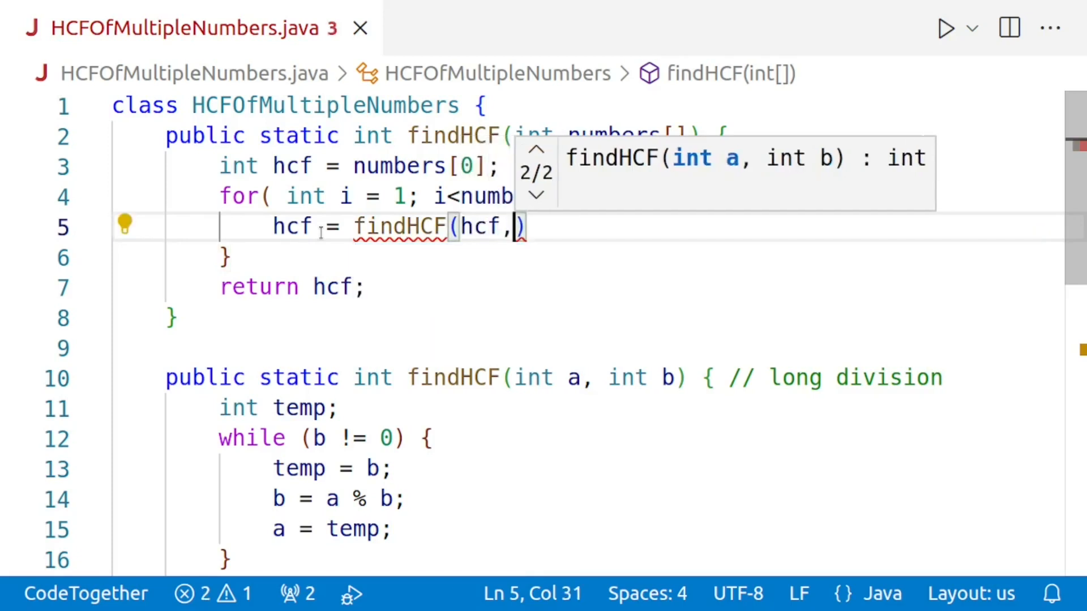
{"action": "type", "text": "n"}
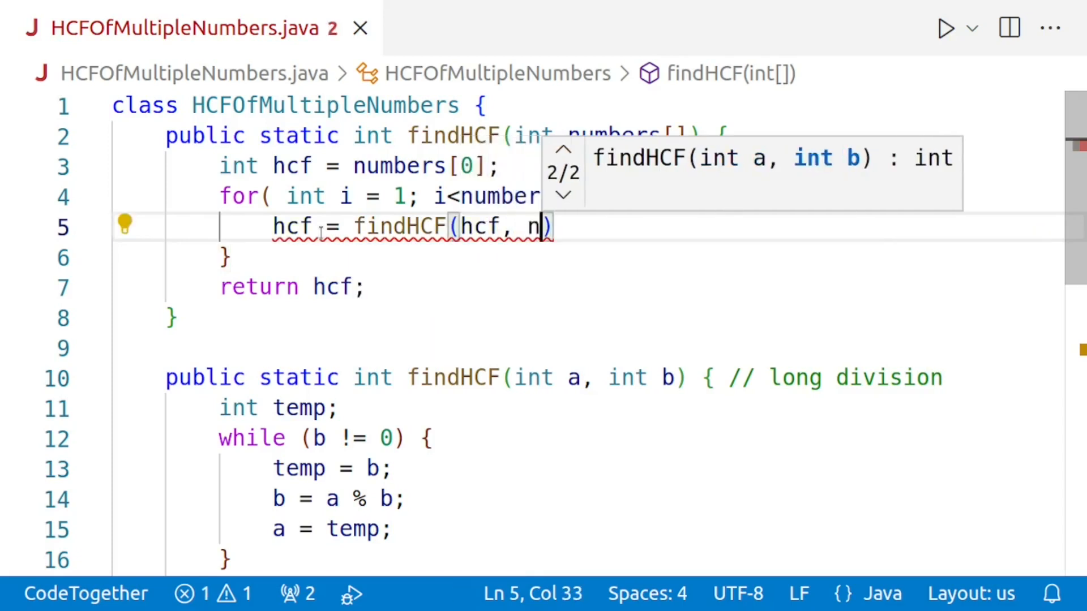
{"action": "type", "text": "umbers[]"}
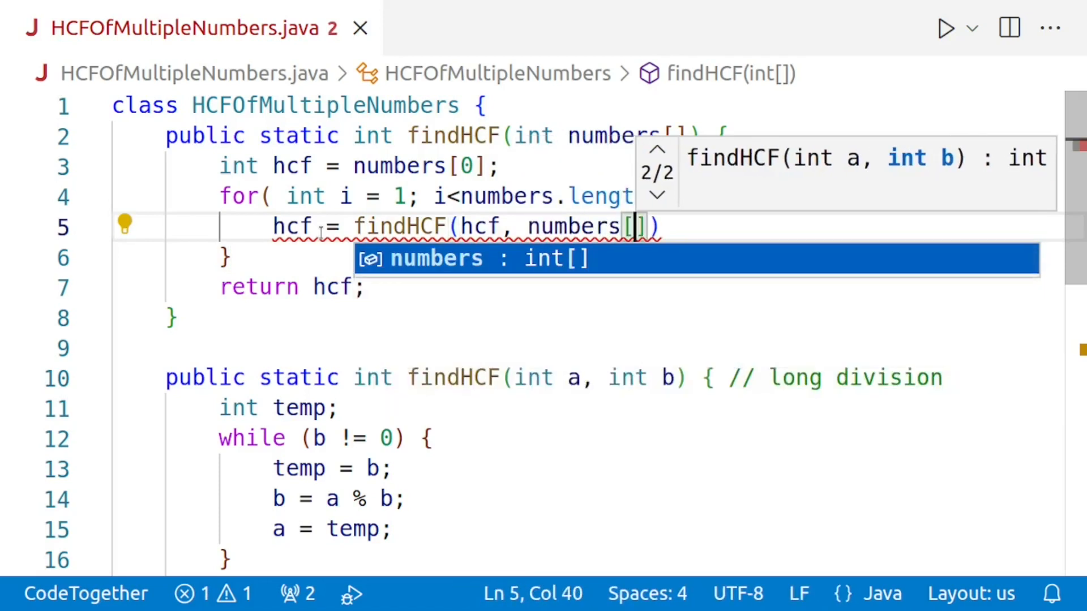
{"action": "type", "text": "i]"}
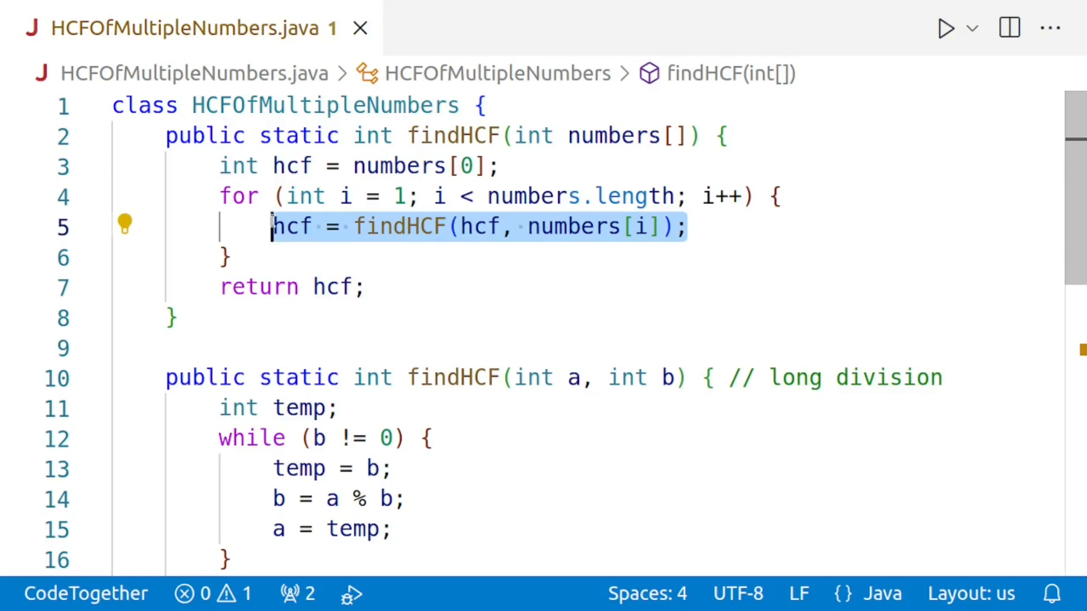
- Replace the 18, 30 arguments in main's println with the array a
{"action": "left_click", "coordinate": [226, 257]}
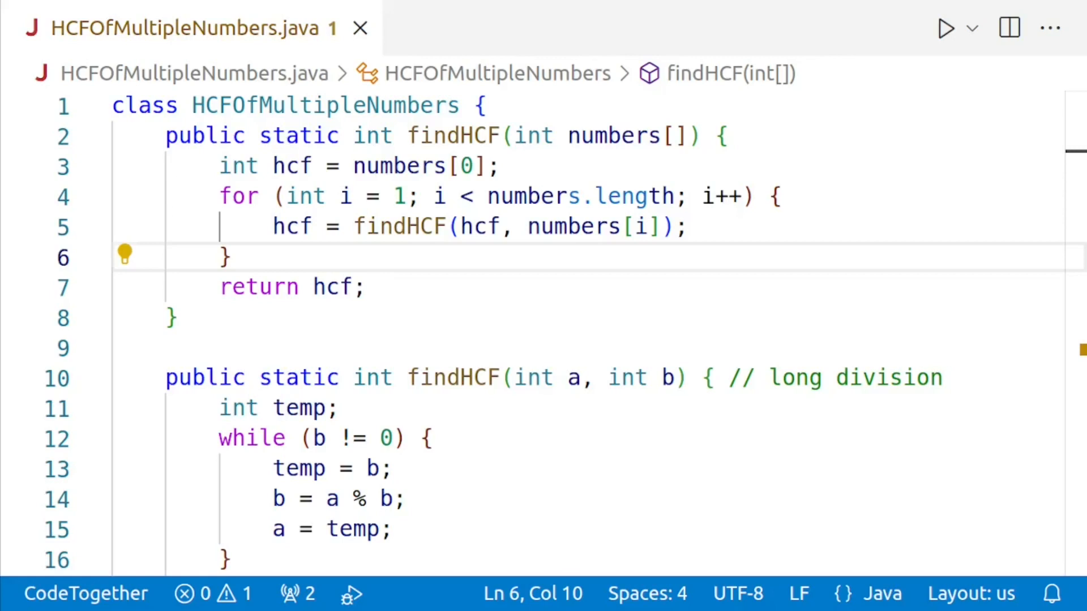
{"action": "scroll", "scroll_direction": "down", "scroll_amount": 3}
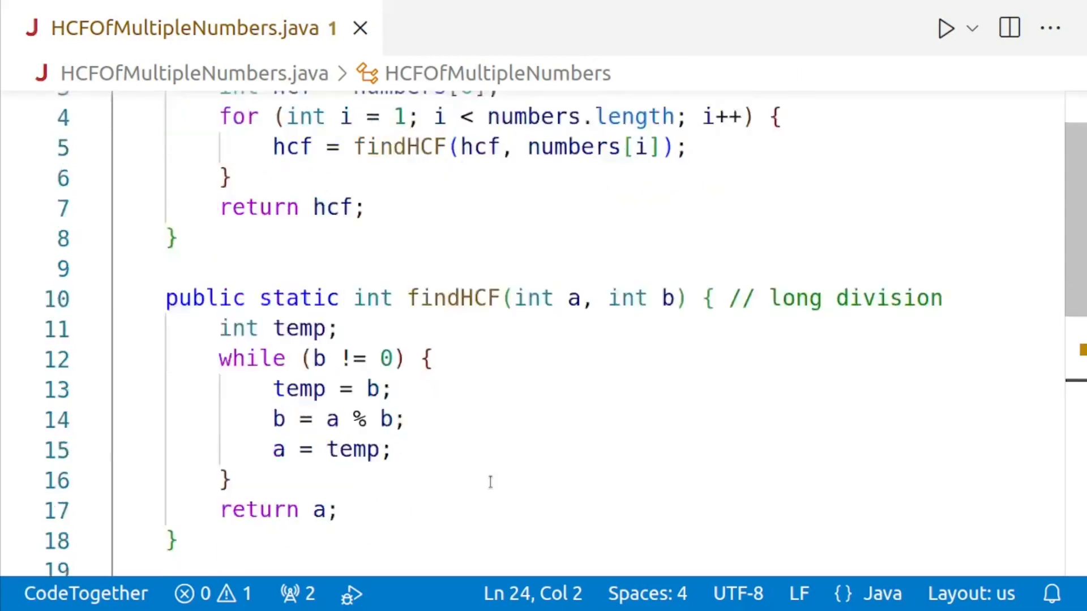
{"action": "scroll", "scroll_direction": "down", "scroll_amount": 3}
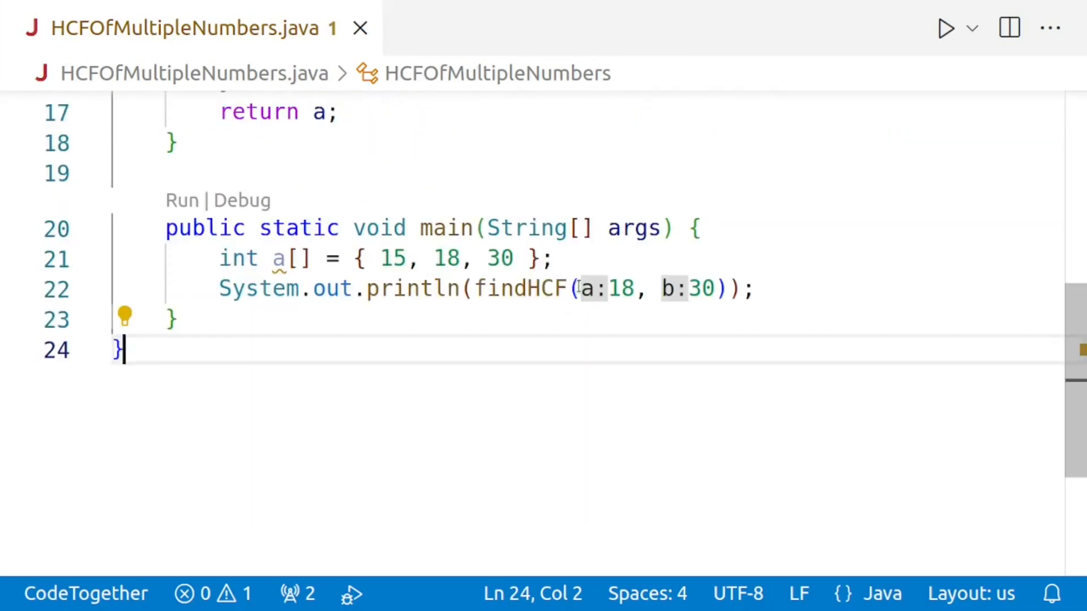
{"action": "left_click", "coordinate": [711, 289]}
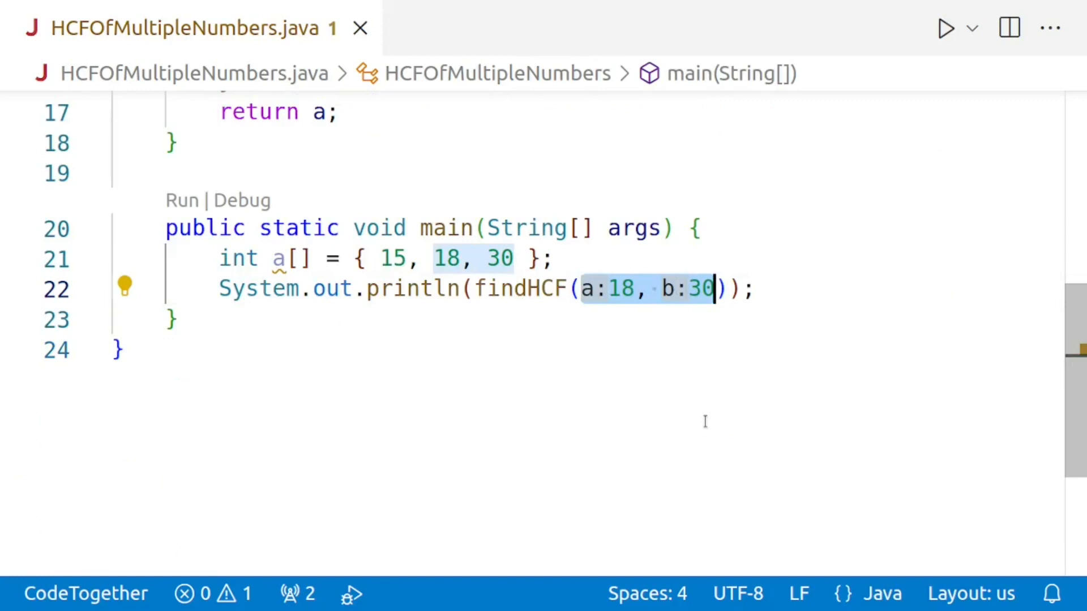
{"action": "key", "text": "Delete"}
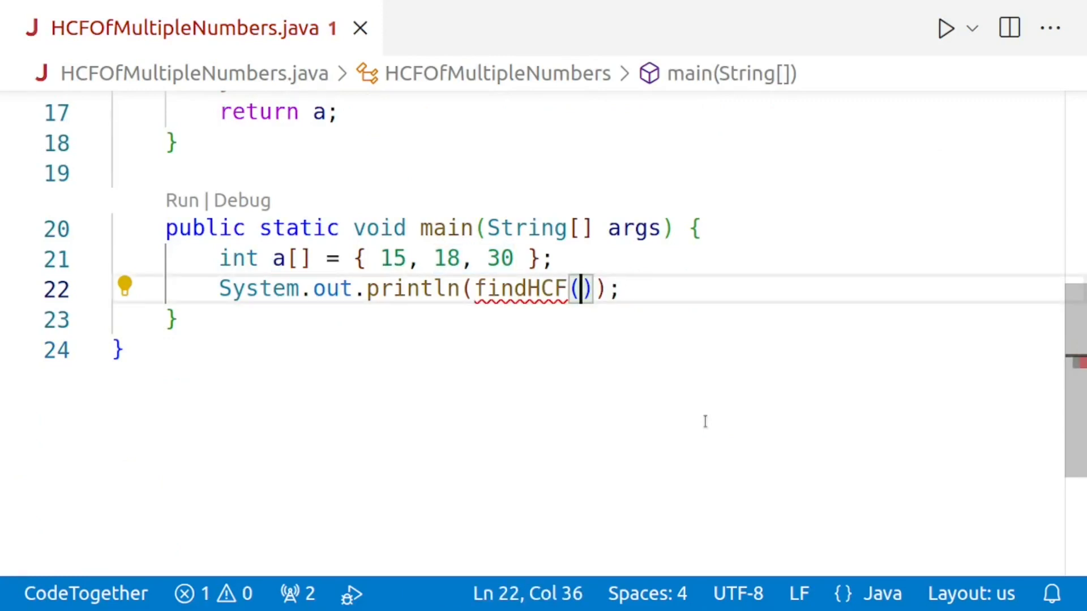
{"action": "type", "text": "a"}
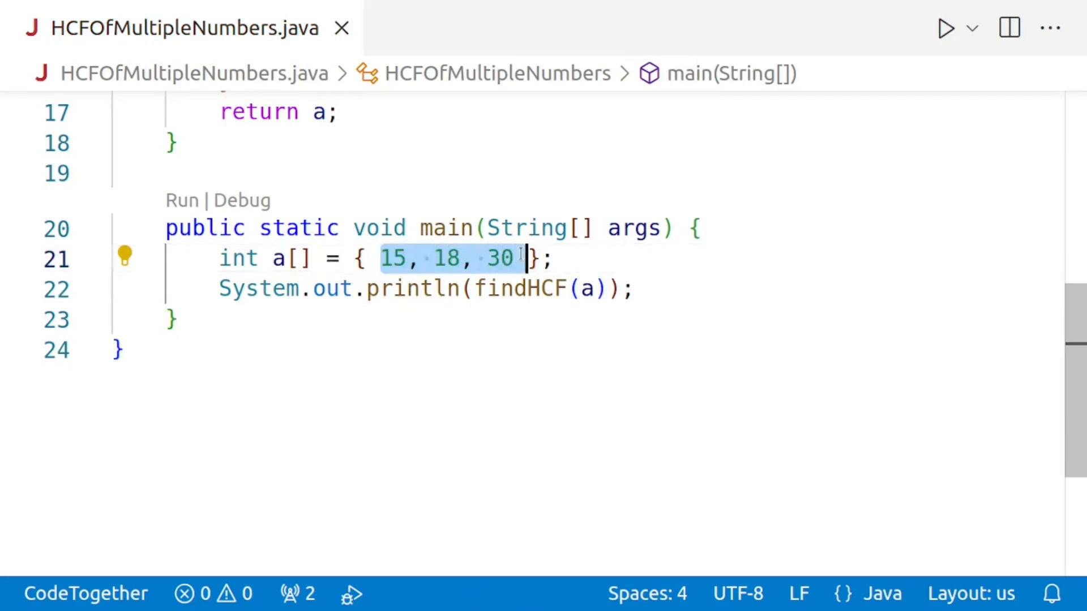
{"action": "mouse_move", "coordinate": [506, 339]}
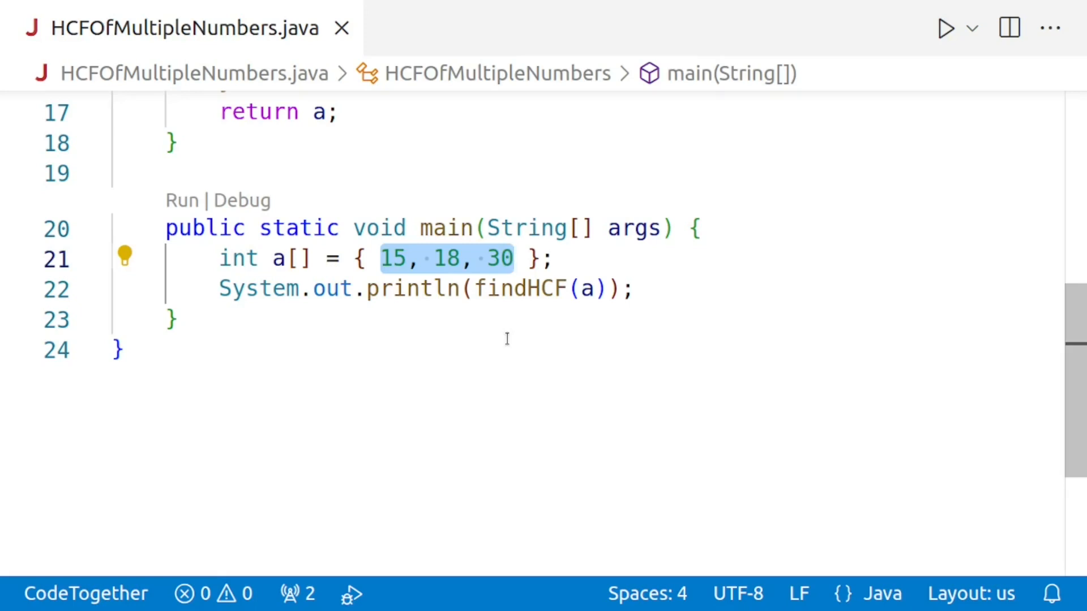
- Run the class as Java, see 3 printed, then hide the terminal
{"action": "left_click", "coordinate": [173, 319]}
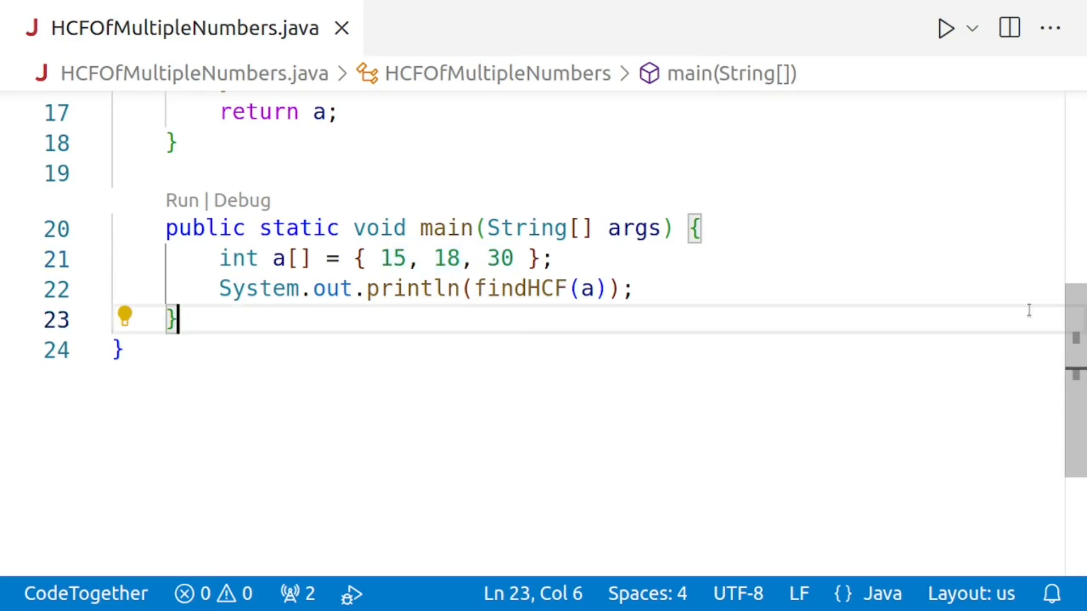
{"action": "left_click", "coordinate": [971, 27]}
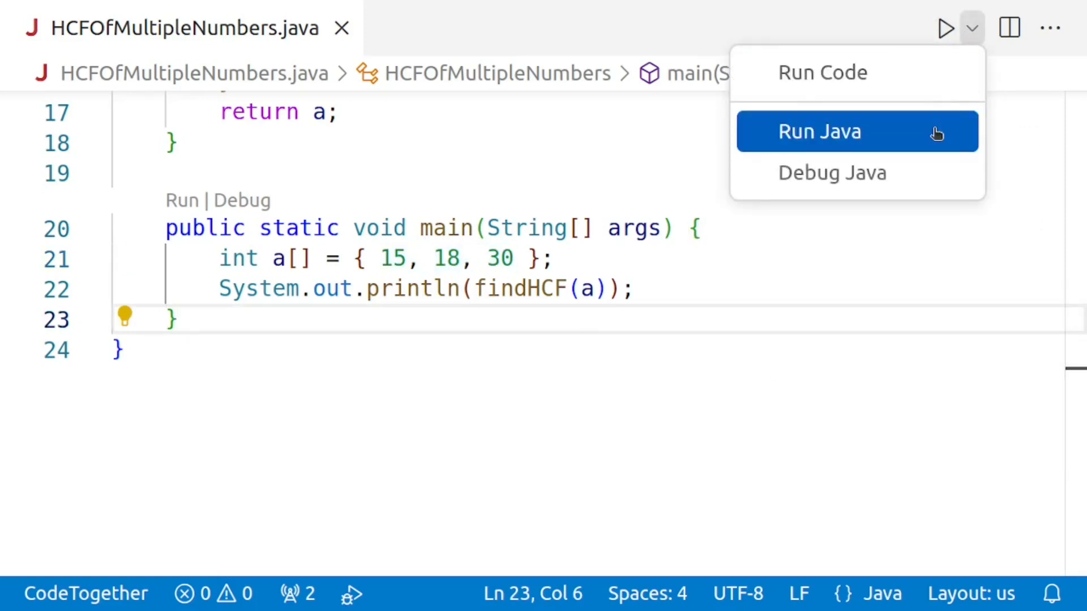
{"action": "left_click", "coordinate": [819, 131]}
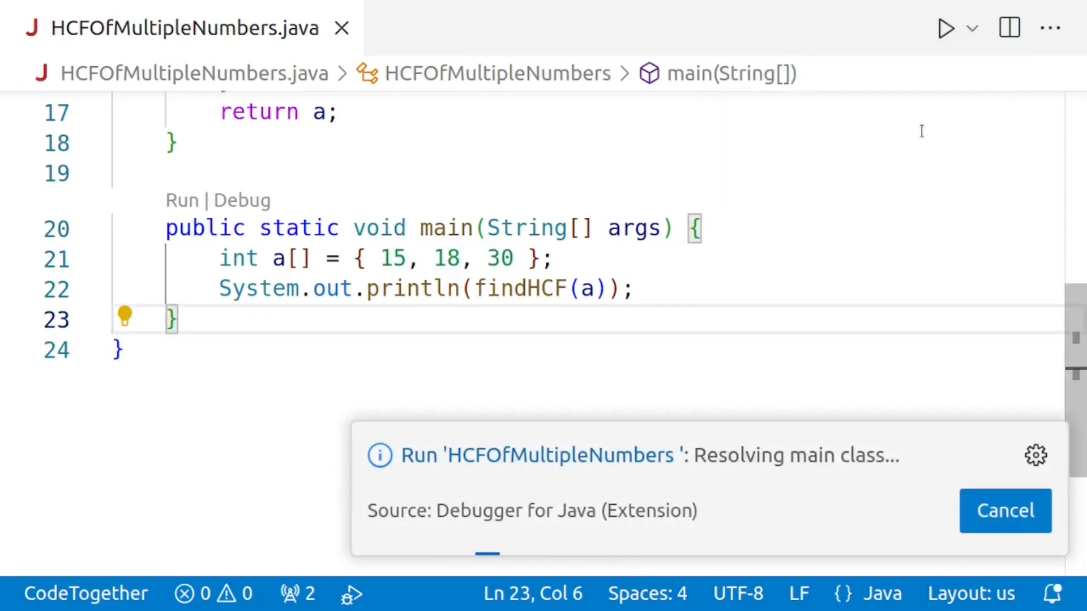
{"action": "left_click", "coordinate": [945, 27]}
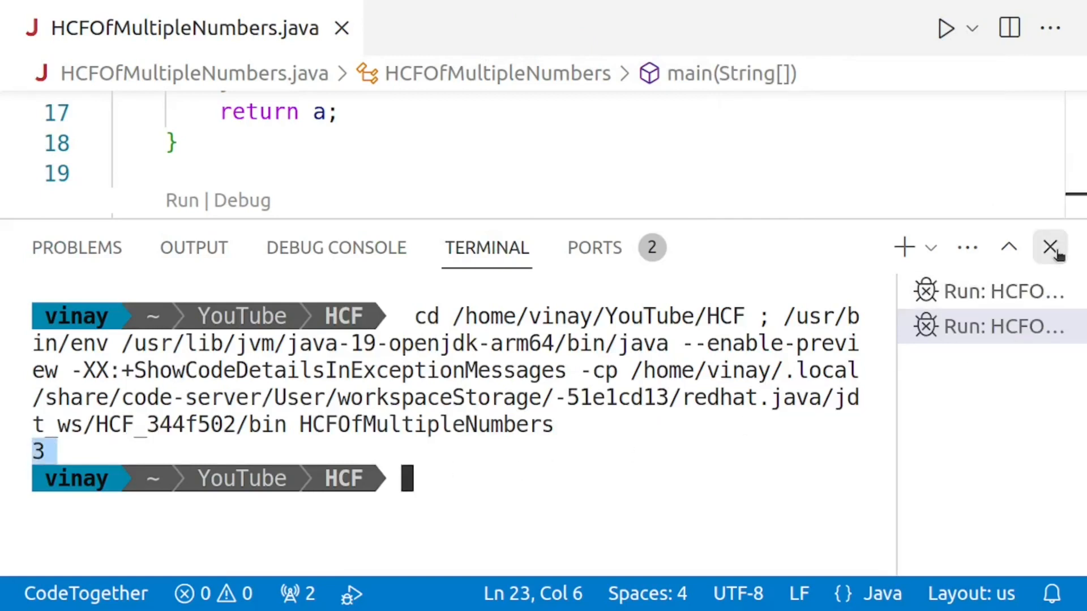
{"action": "left_click", "coordinate": [1050, 247]}
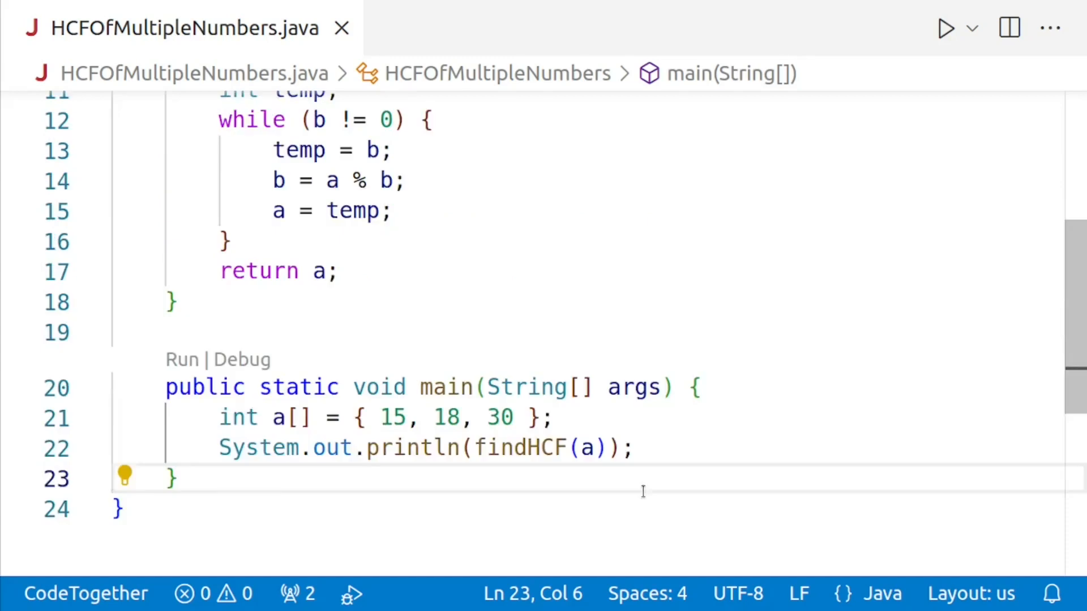
{"action": "scroll", "scroll_direction": "up", "scroll_amount": 3}
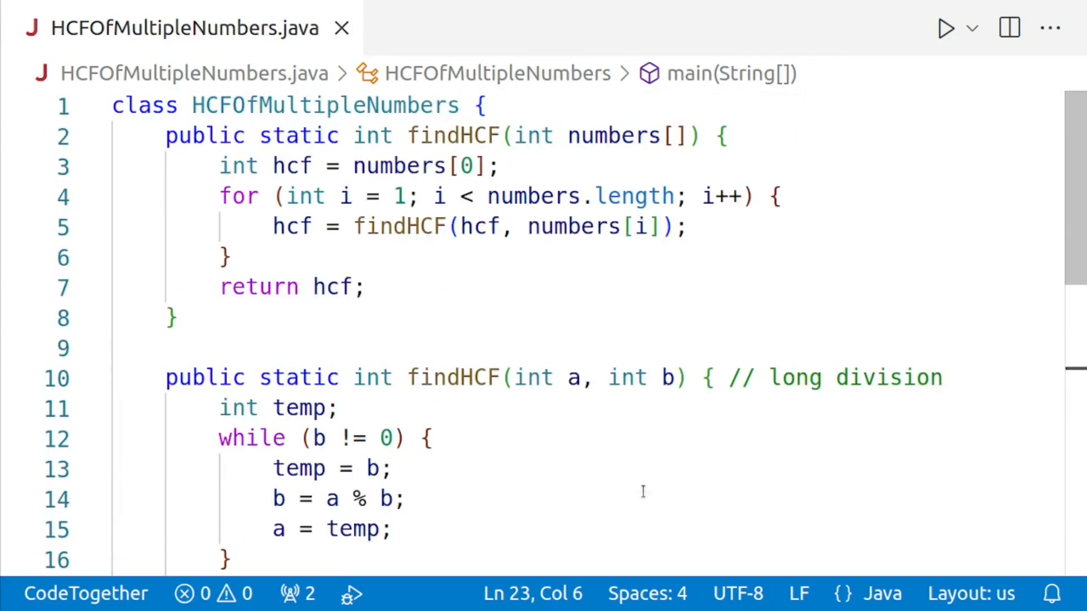